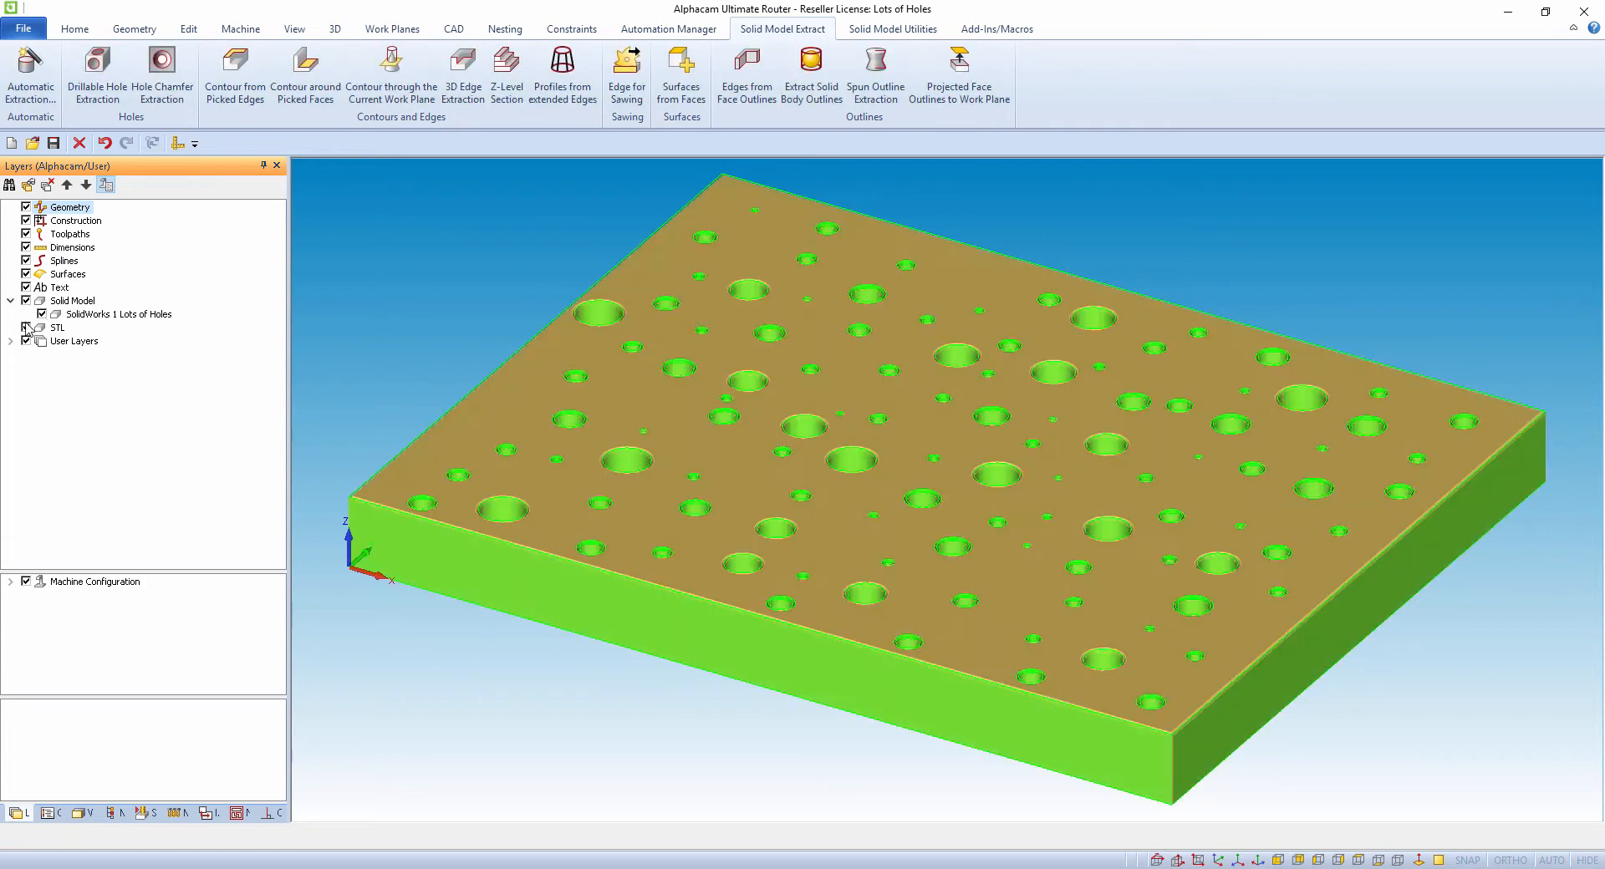
- Tick every extracted feature layer on and expand Hole Chamfers geometry to list its drill groups
click(12, 341)
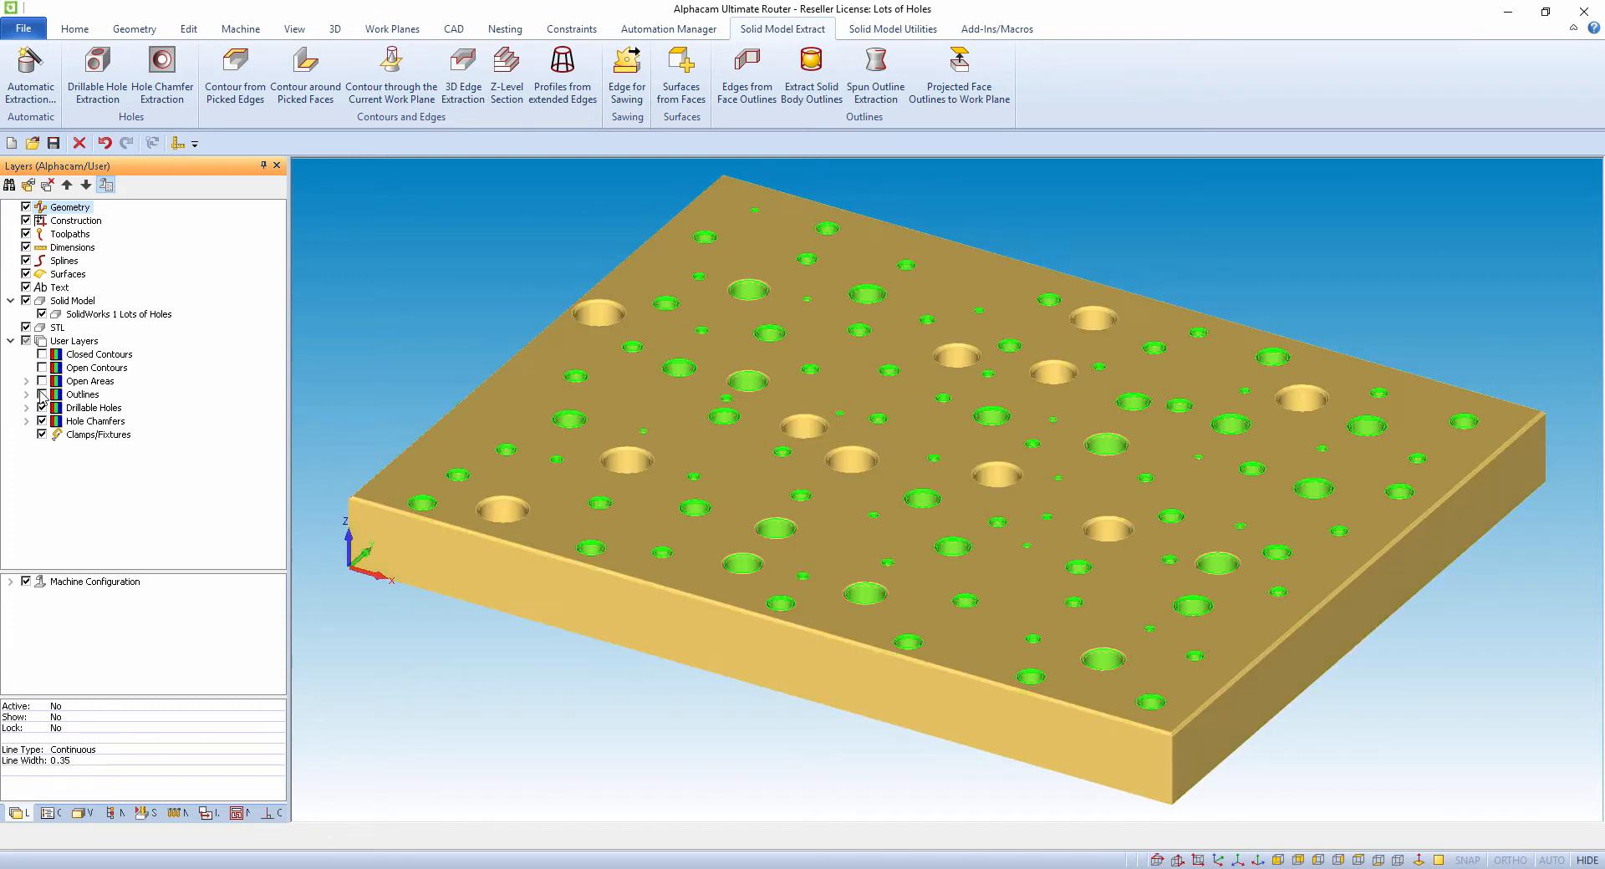
click(27, 421)
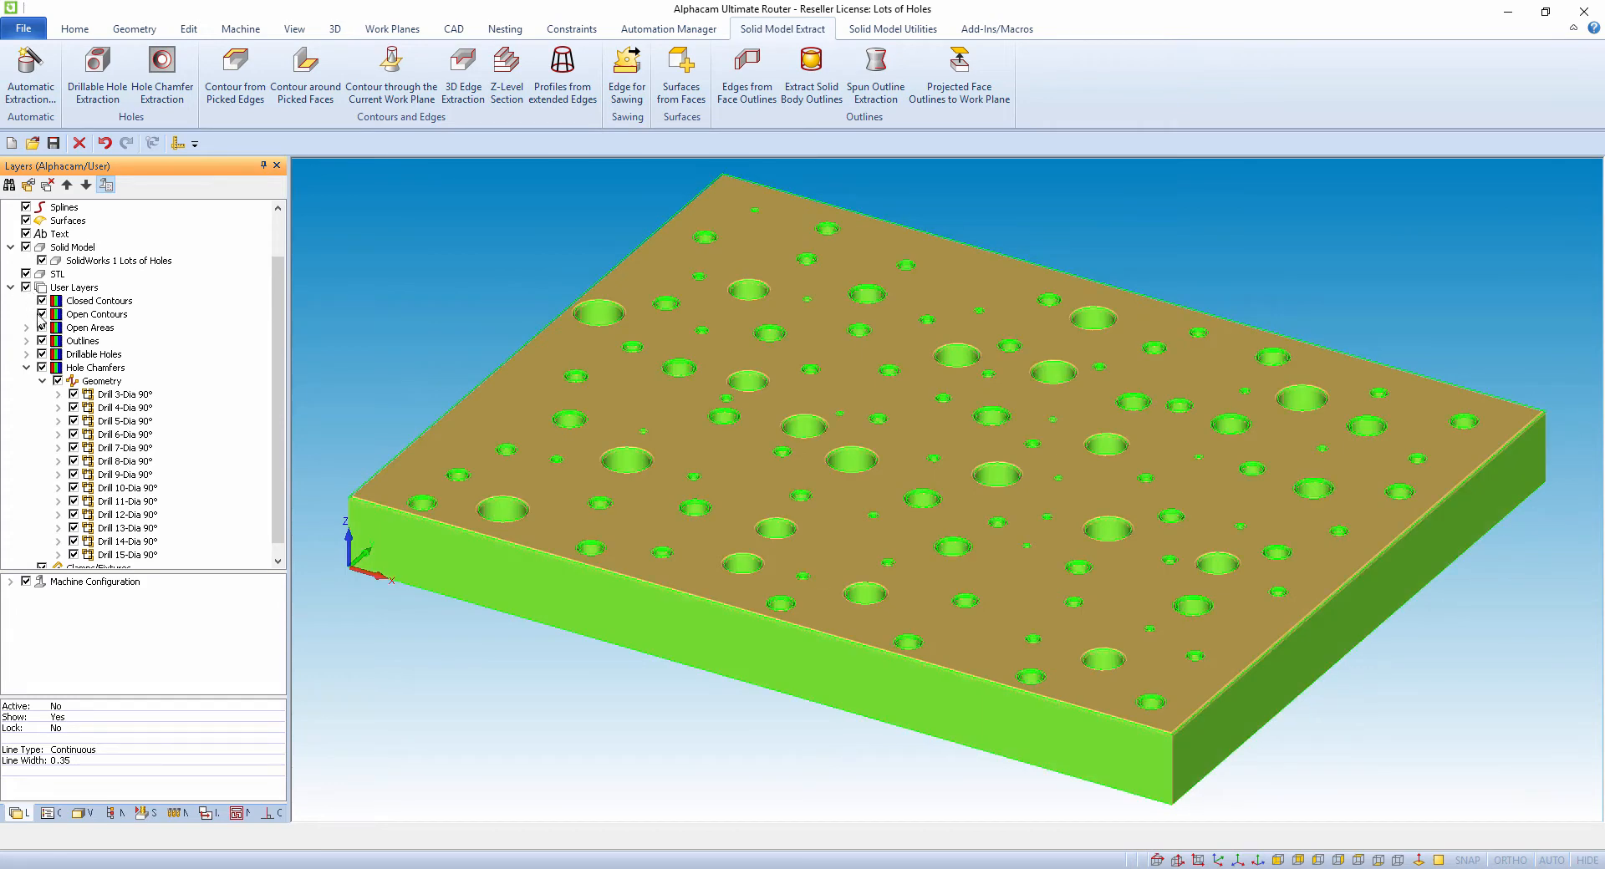
click(116, 813)
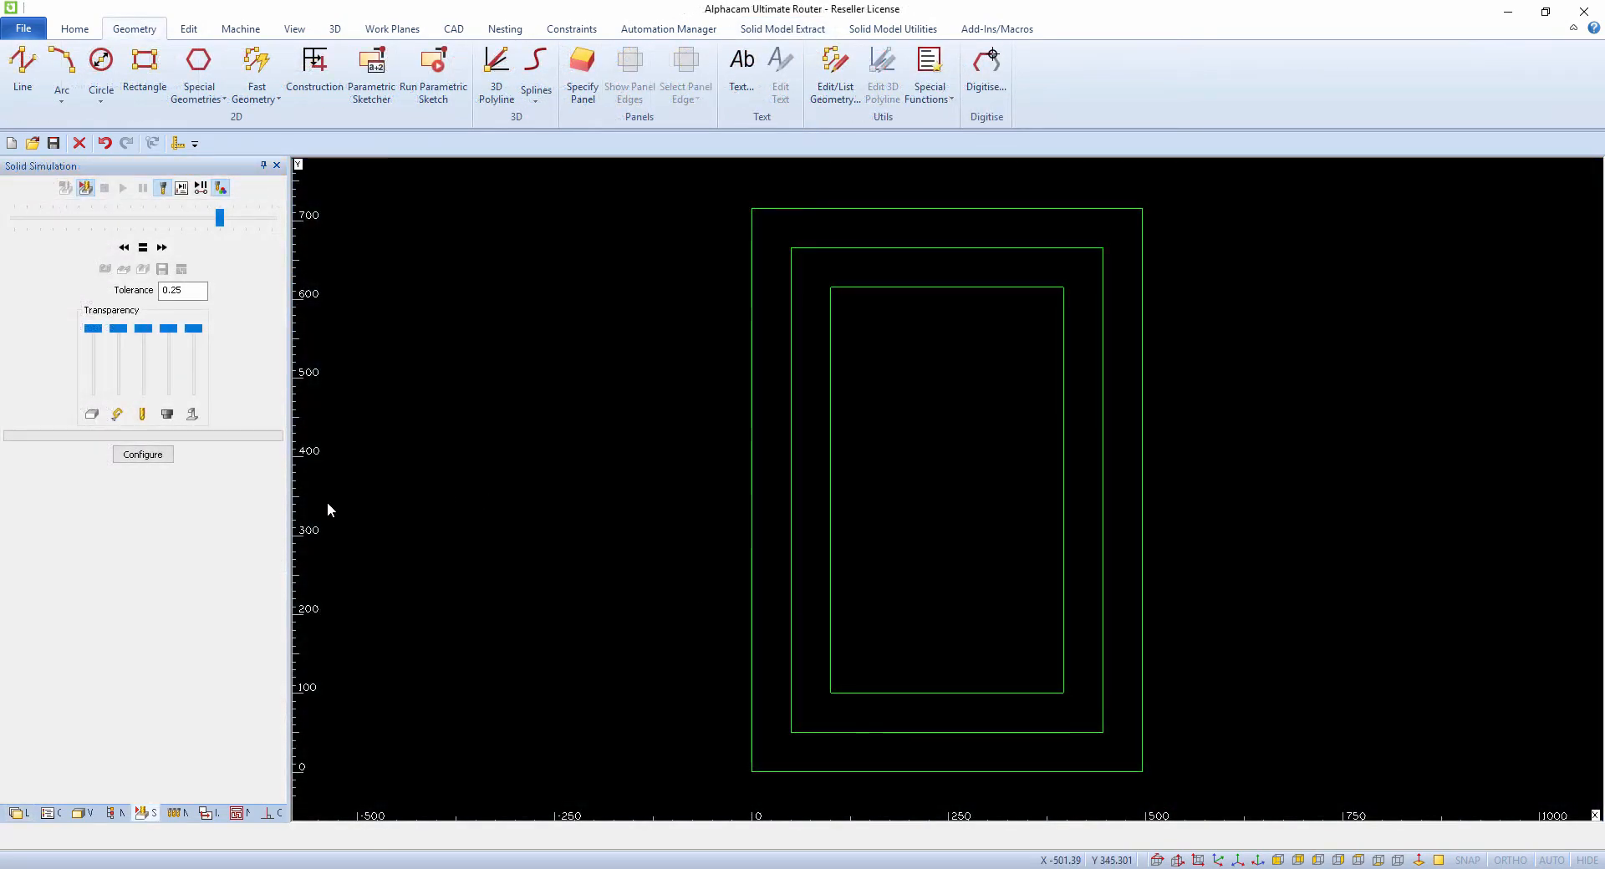
mouse_move(57, 733)
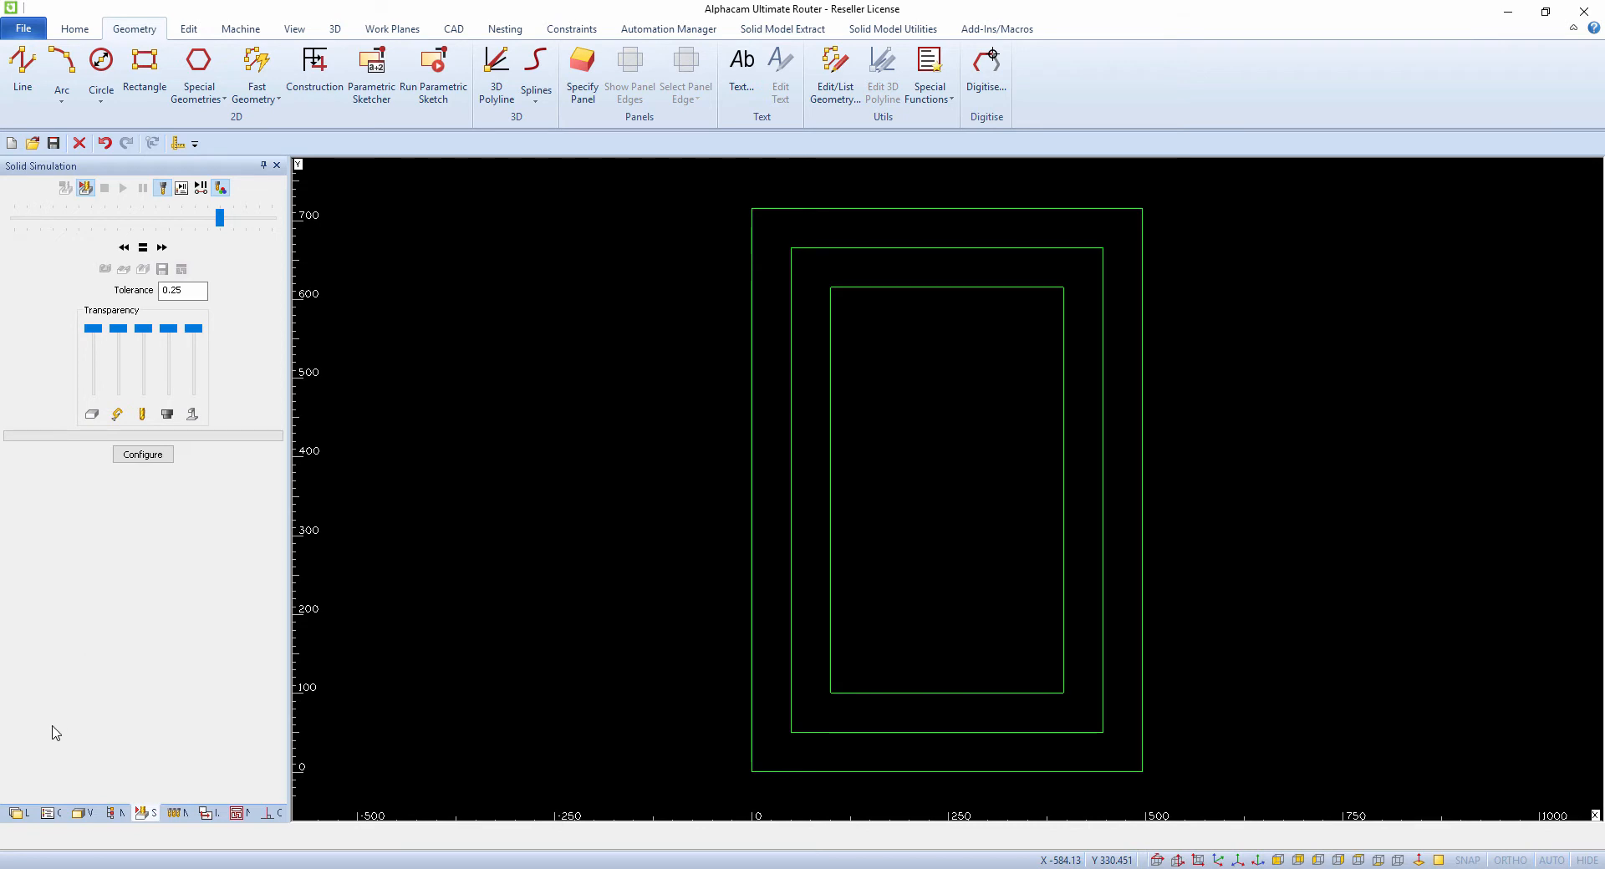
- Return to the Layers tab, select User Layers and start a new user layer
click(17, 812)
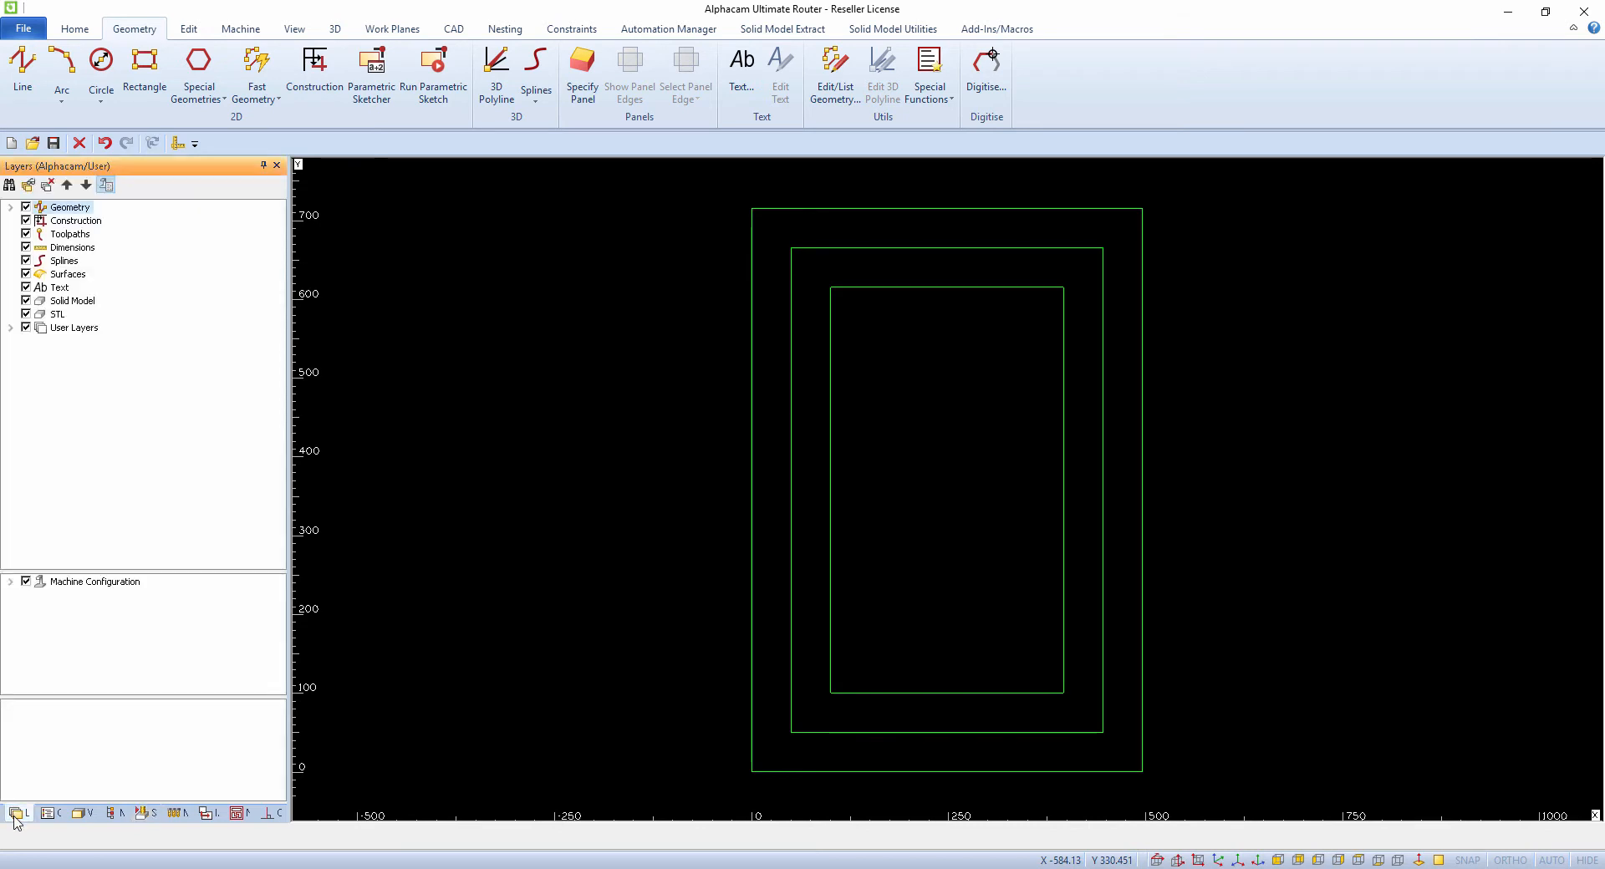
mouse_move(150, 430)
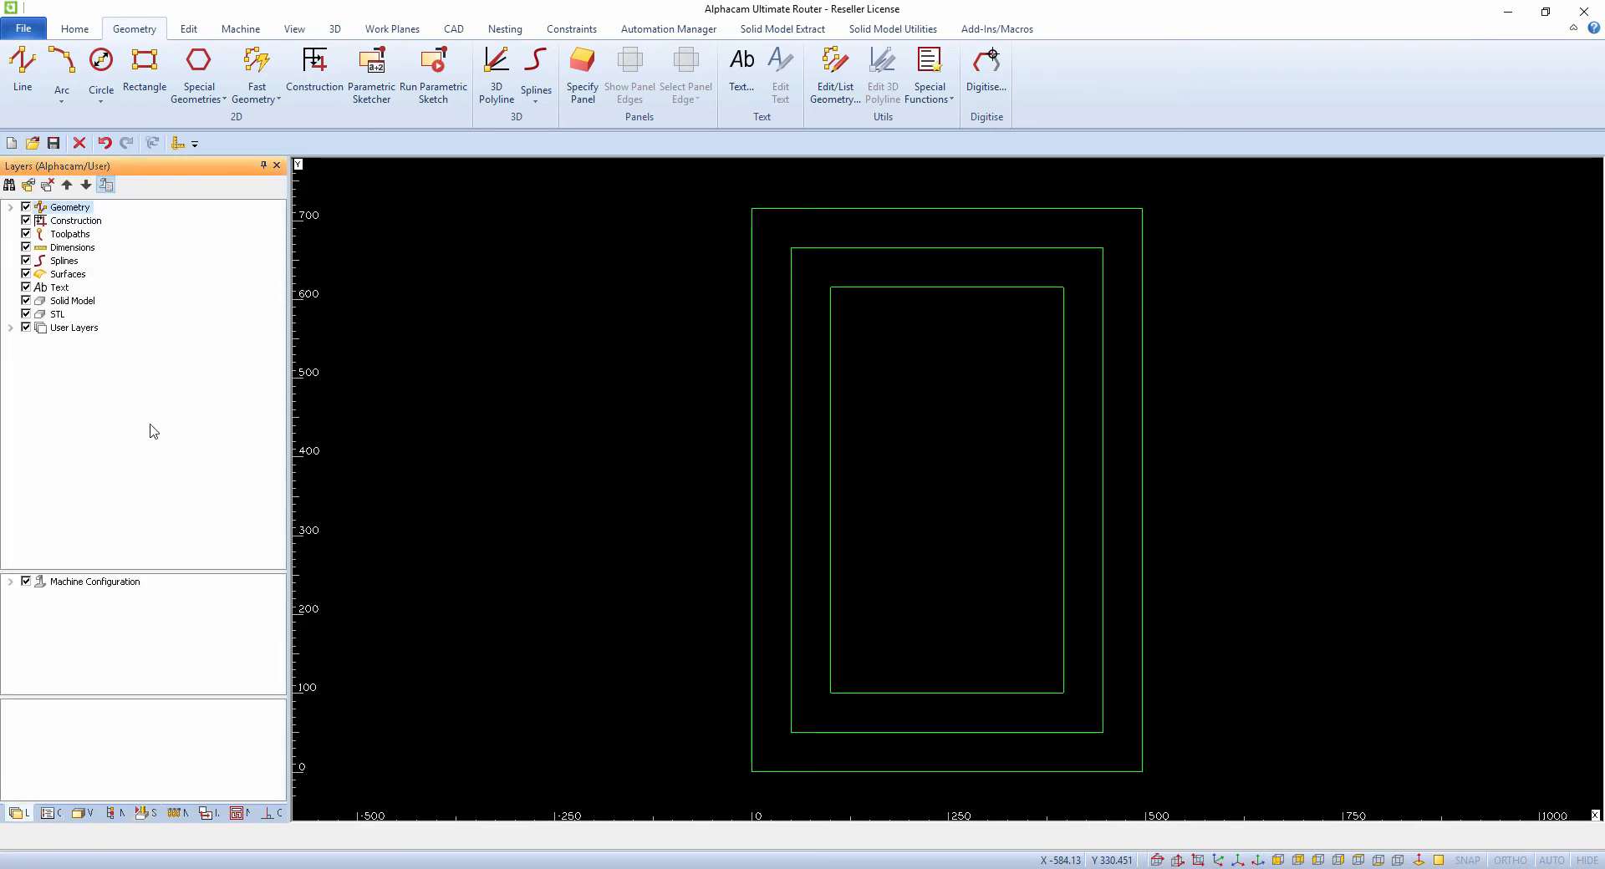
click(73, 327)
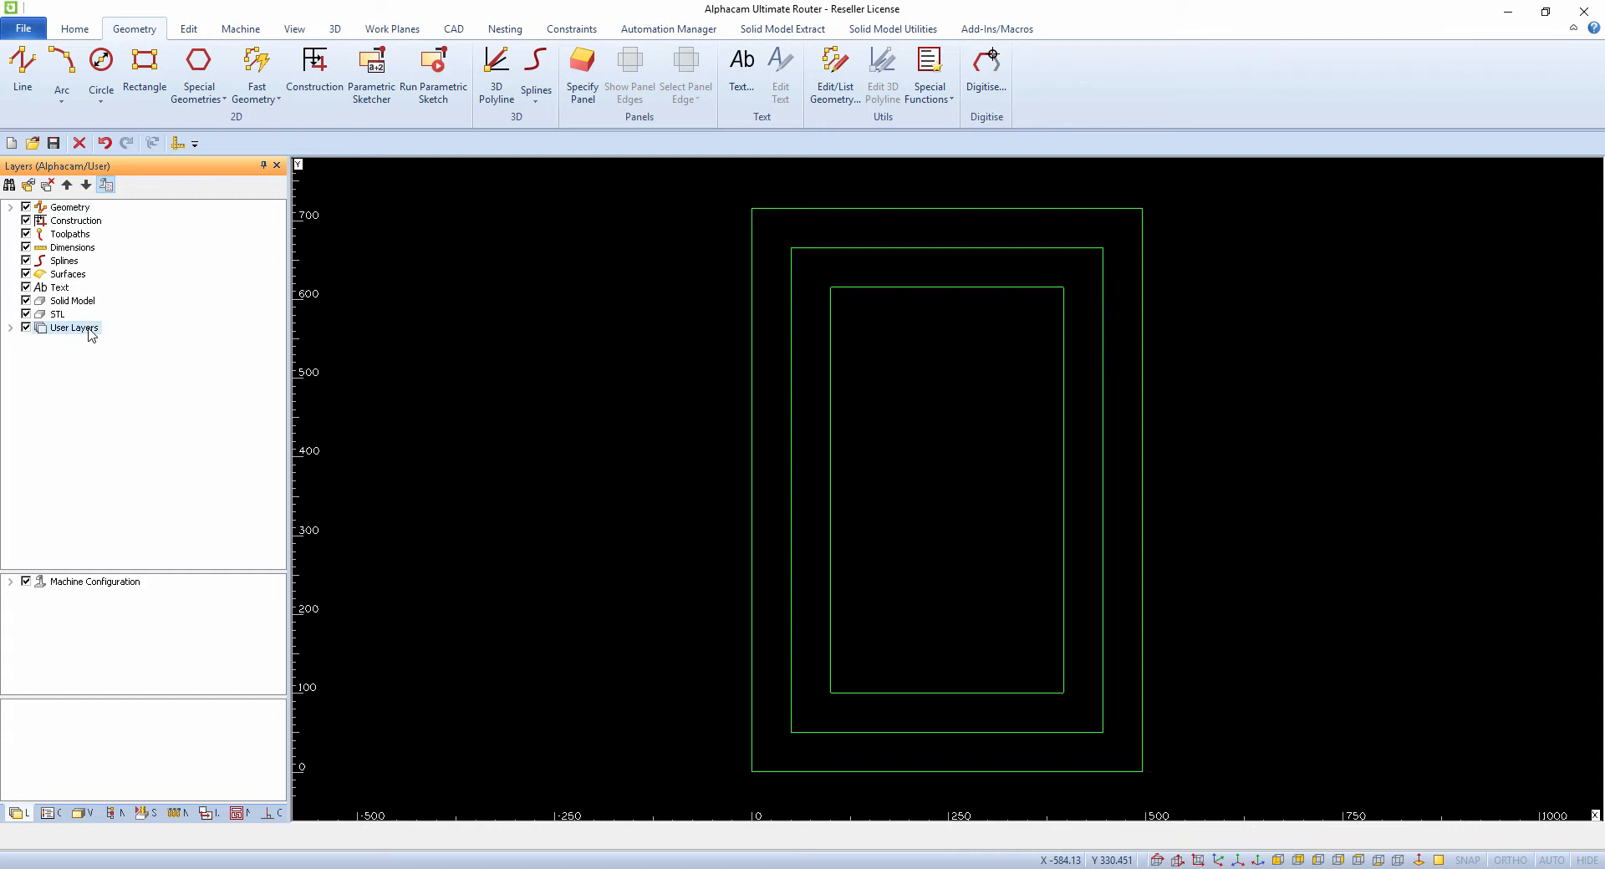
click(10, 328)
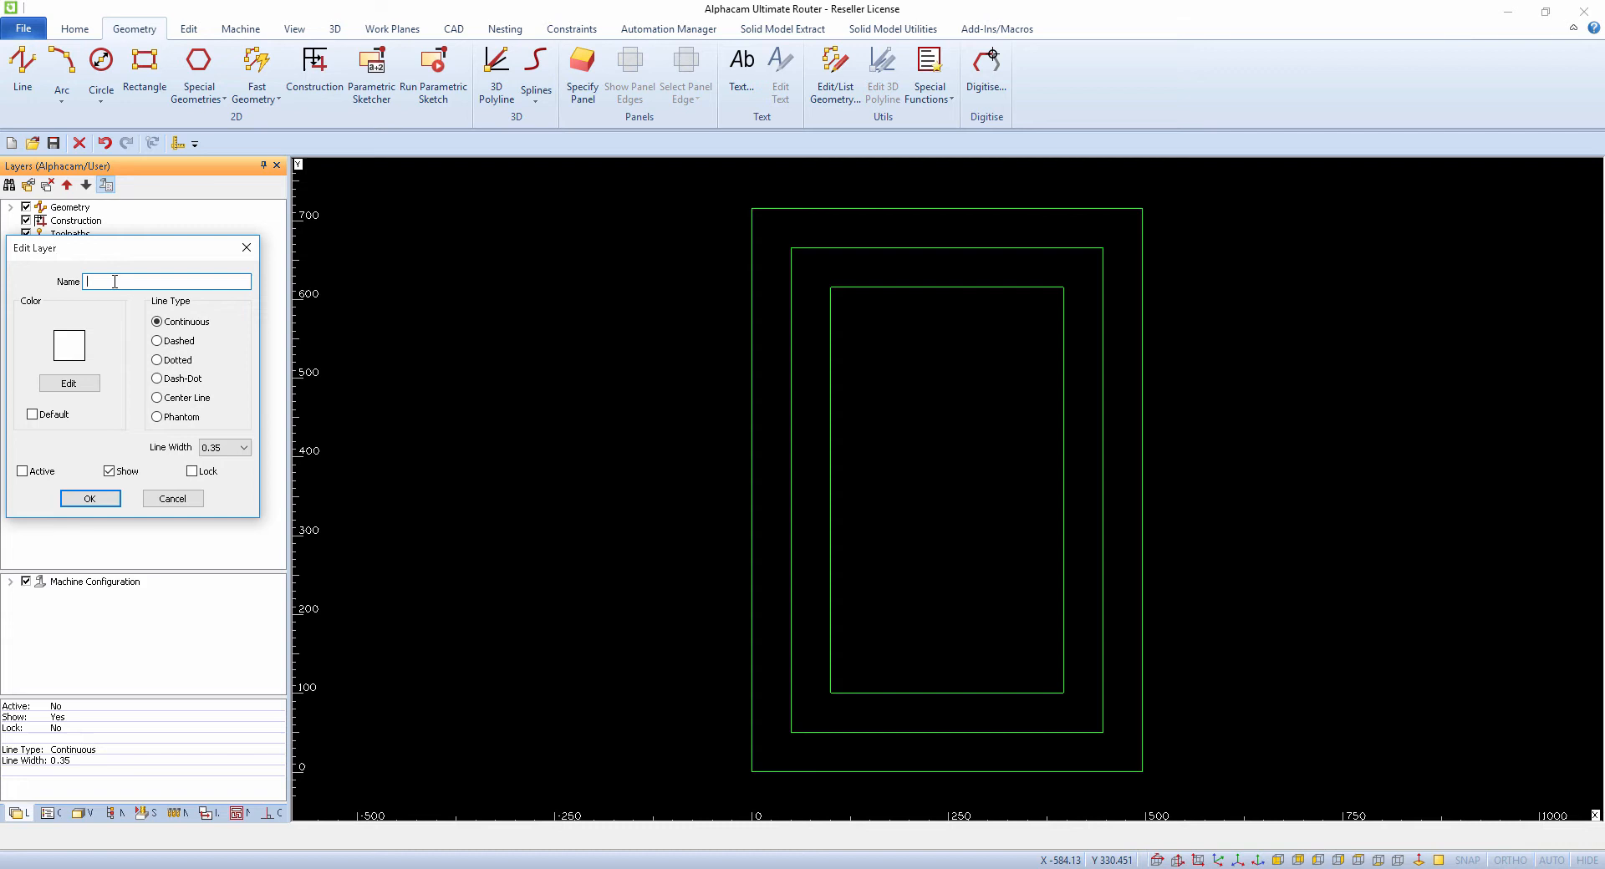
- Name the new layer Border with dashed line type and orange colour, then confirm it
text(Border)
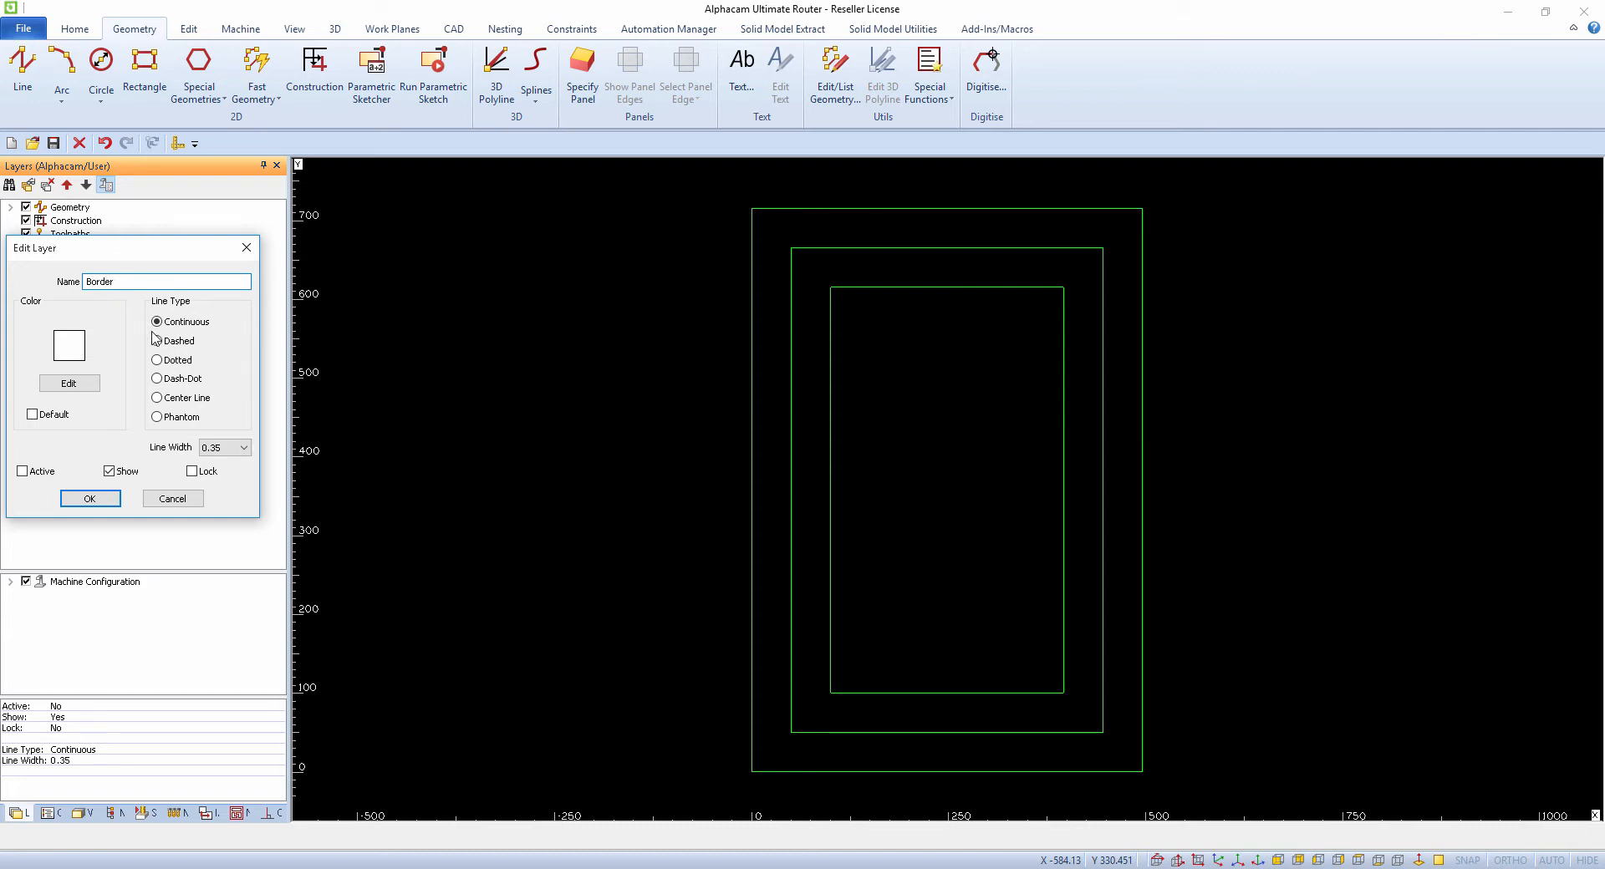
click(157, 340)
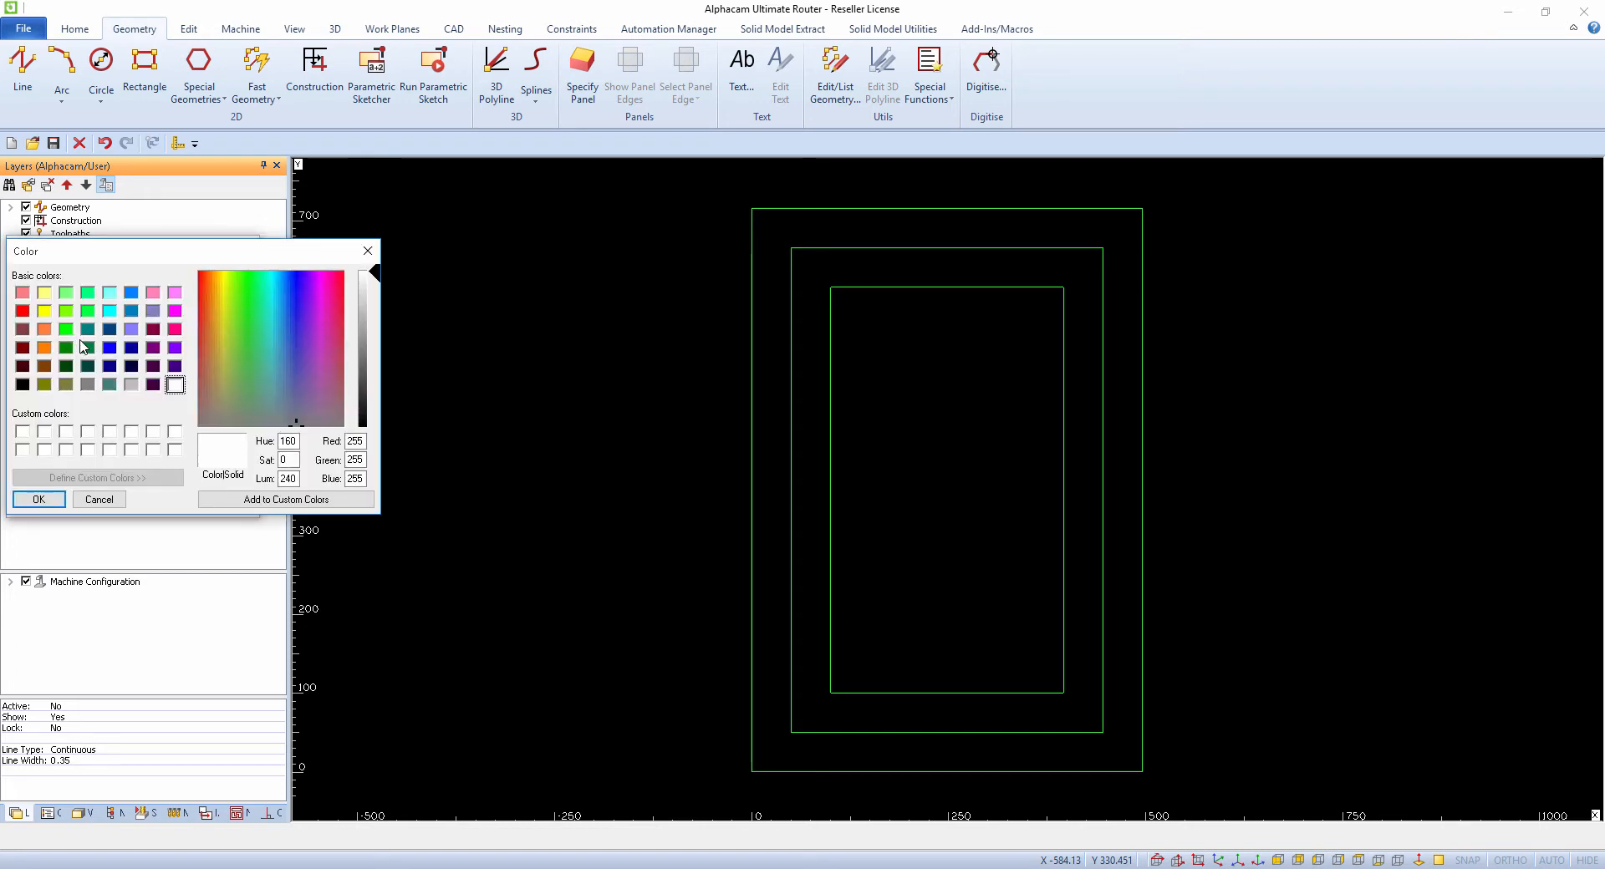
click(44, 330)
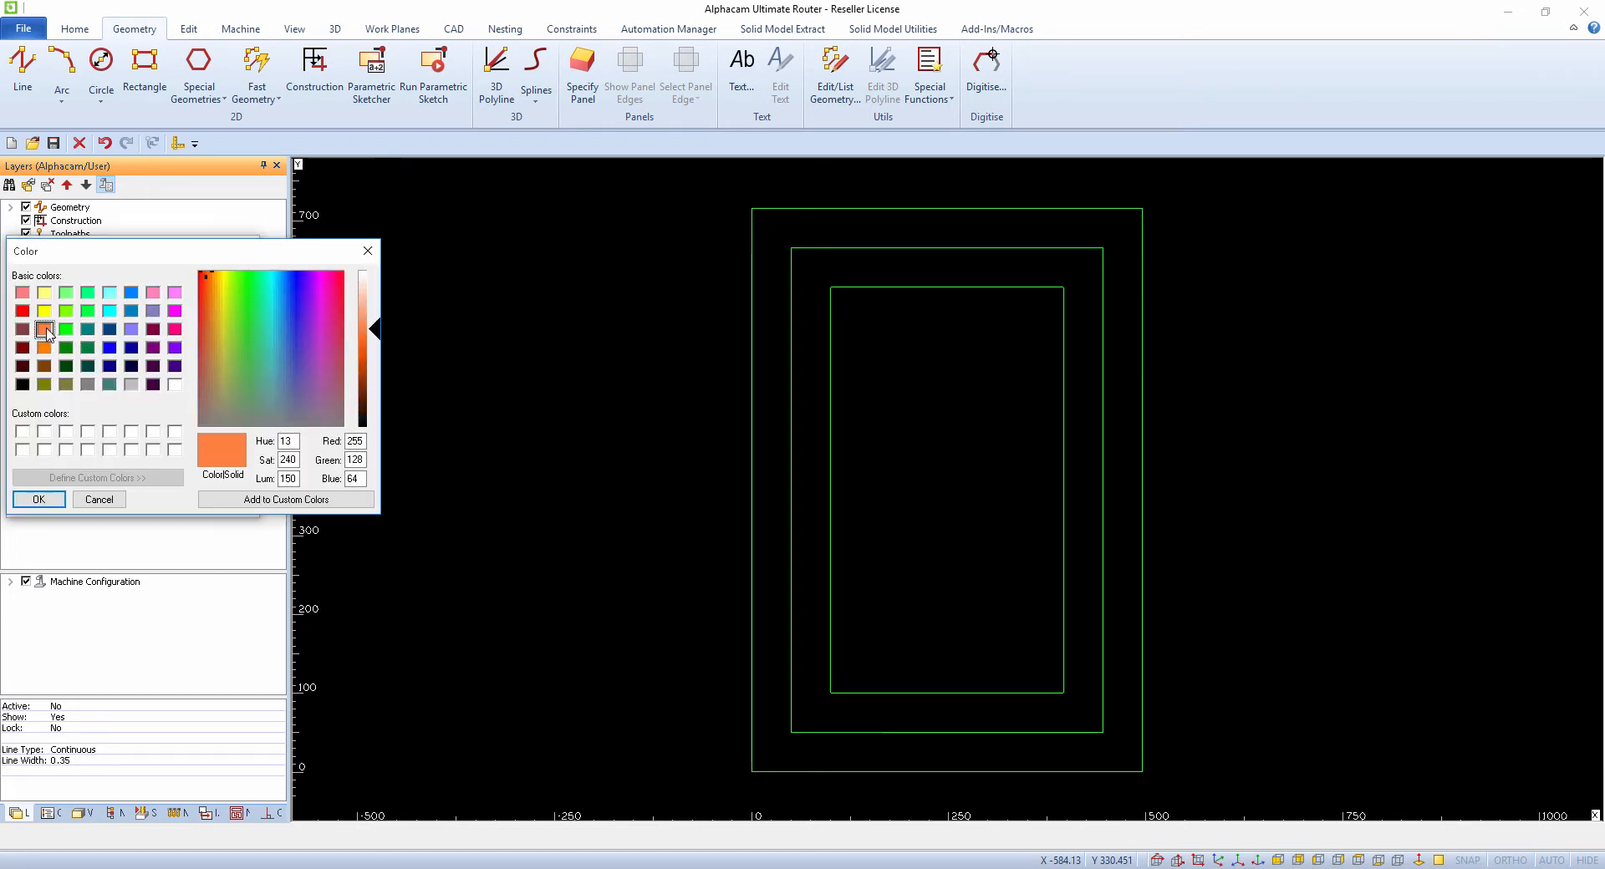
click(39, 498)
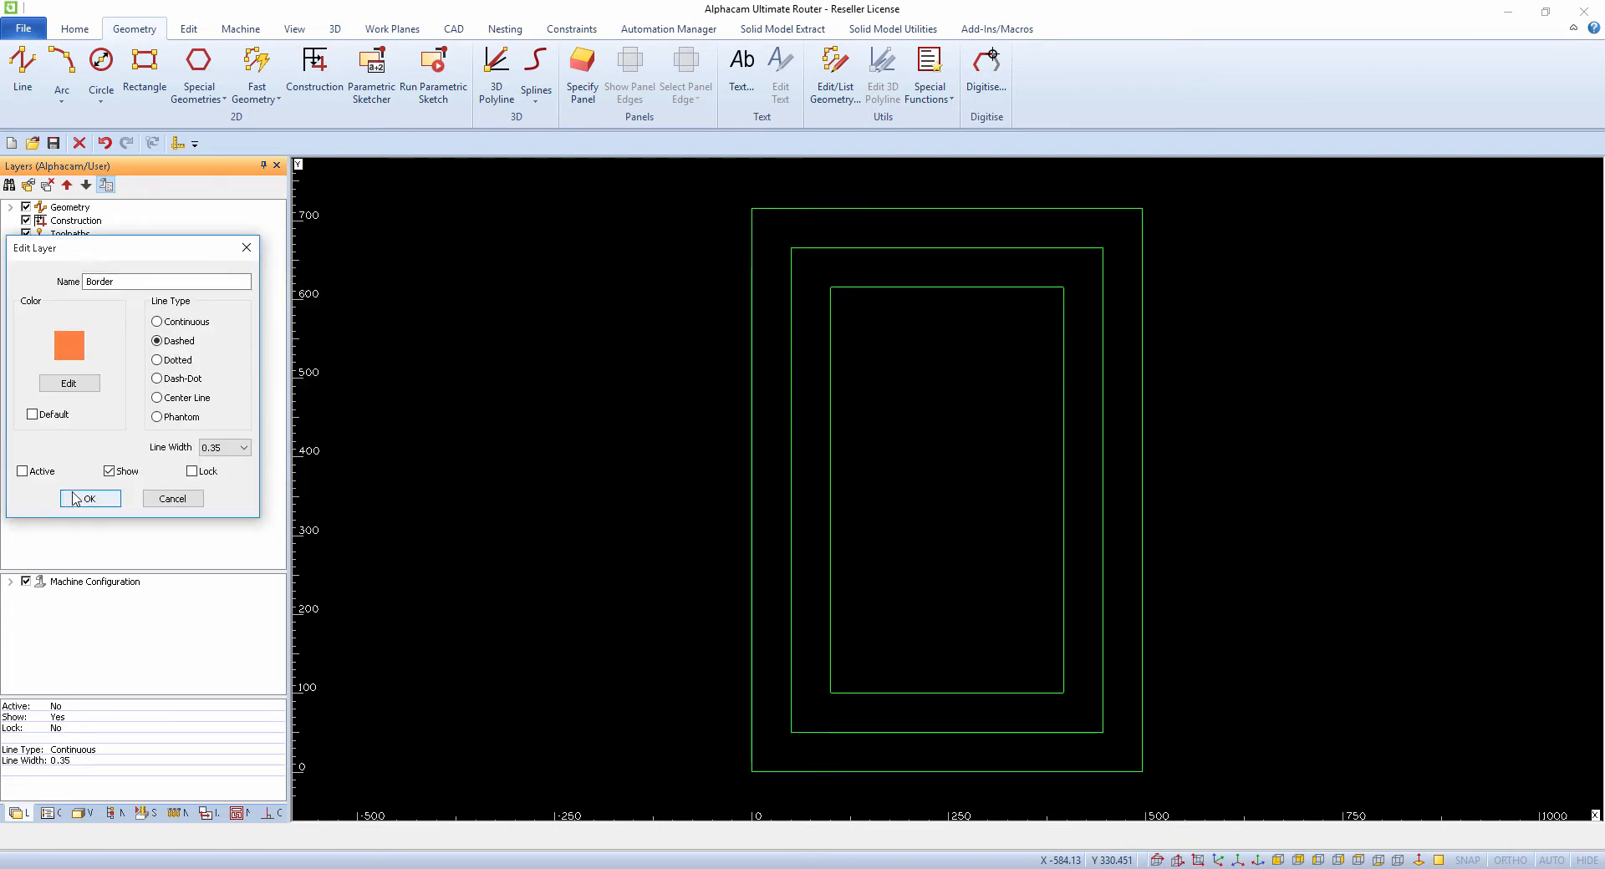
click(88, 498)
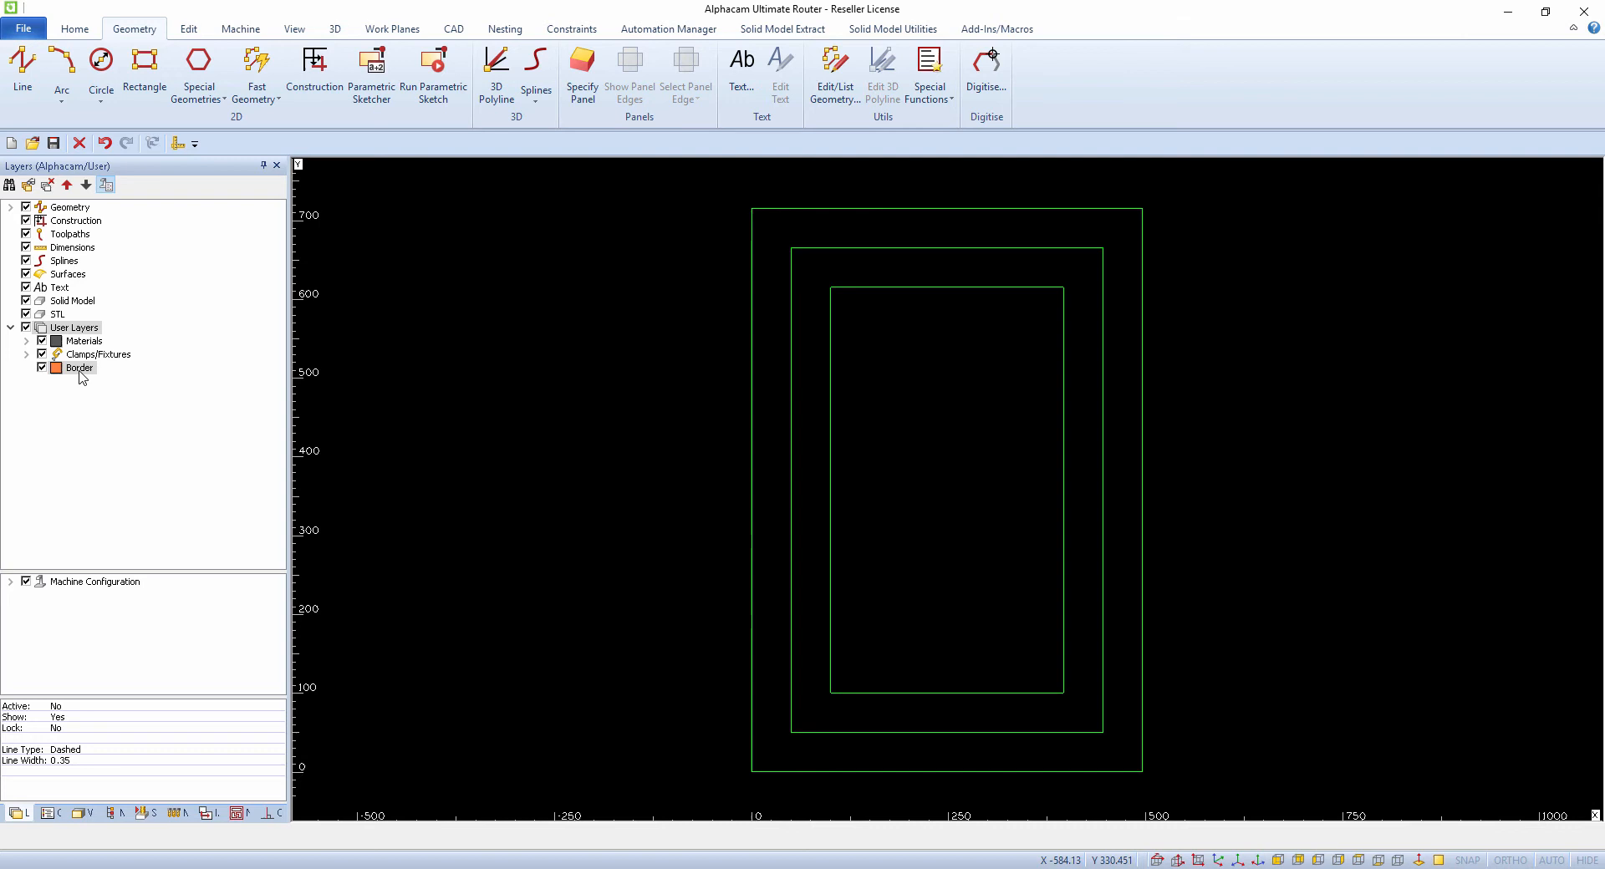
- Make Border active and move the middle rectangle Geo 5 onto it, leaving Geo 1 and Geo 4
double_click(80, 368)
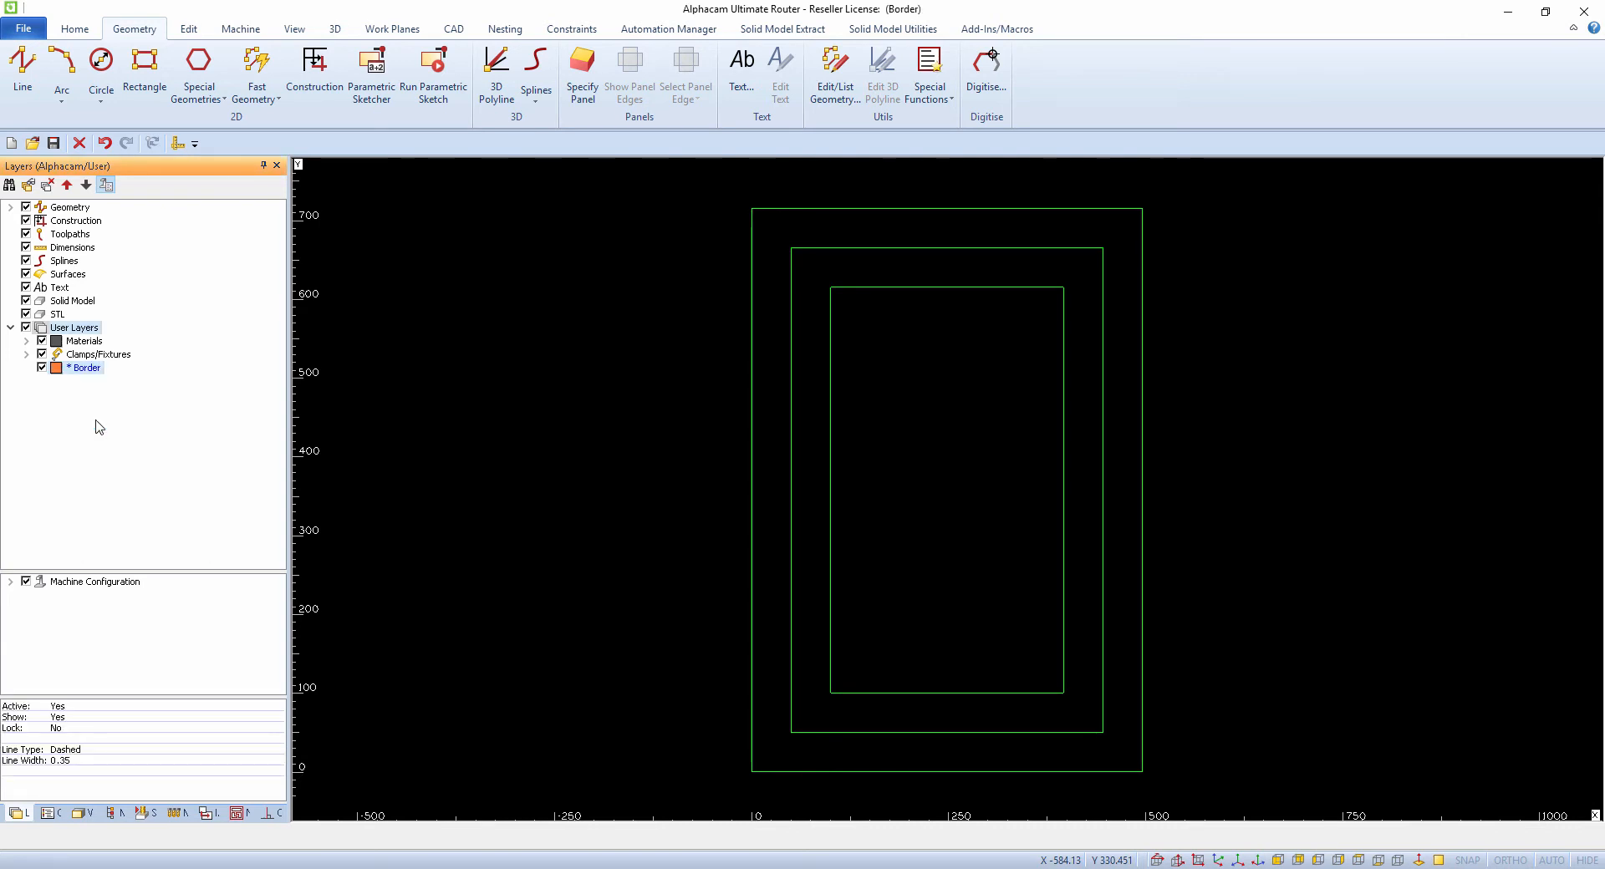
click(11, 207)
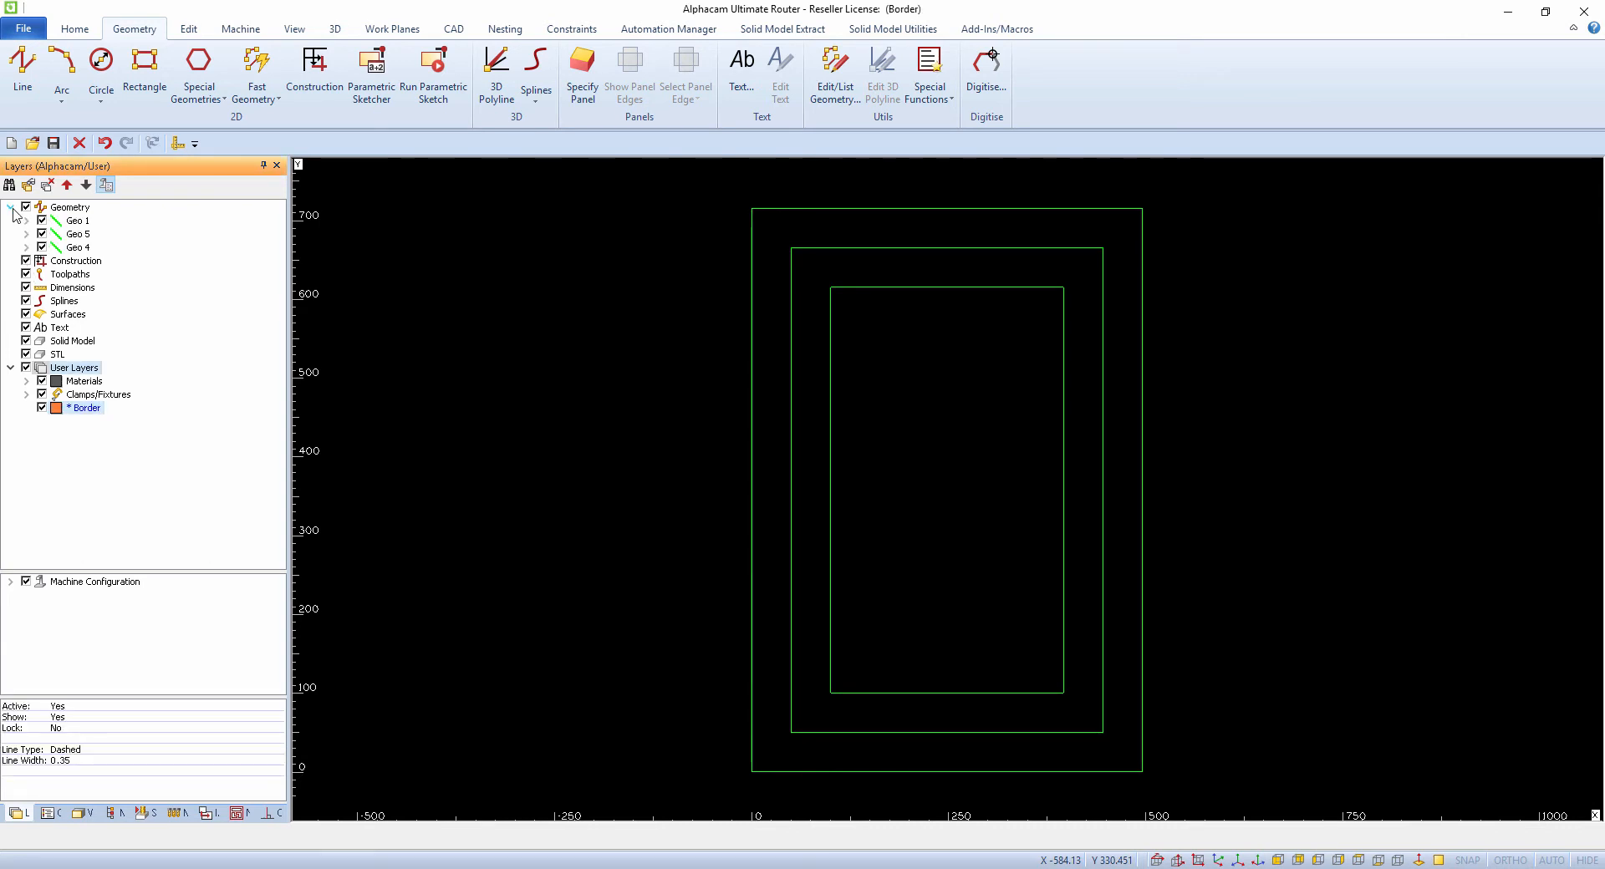
click(77, 220)
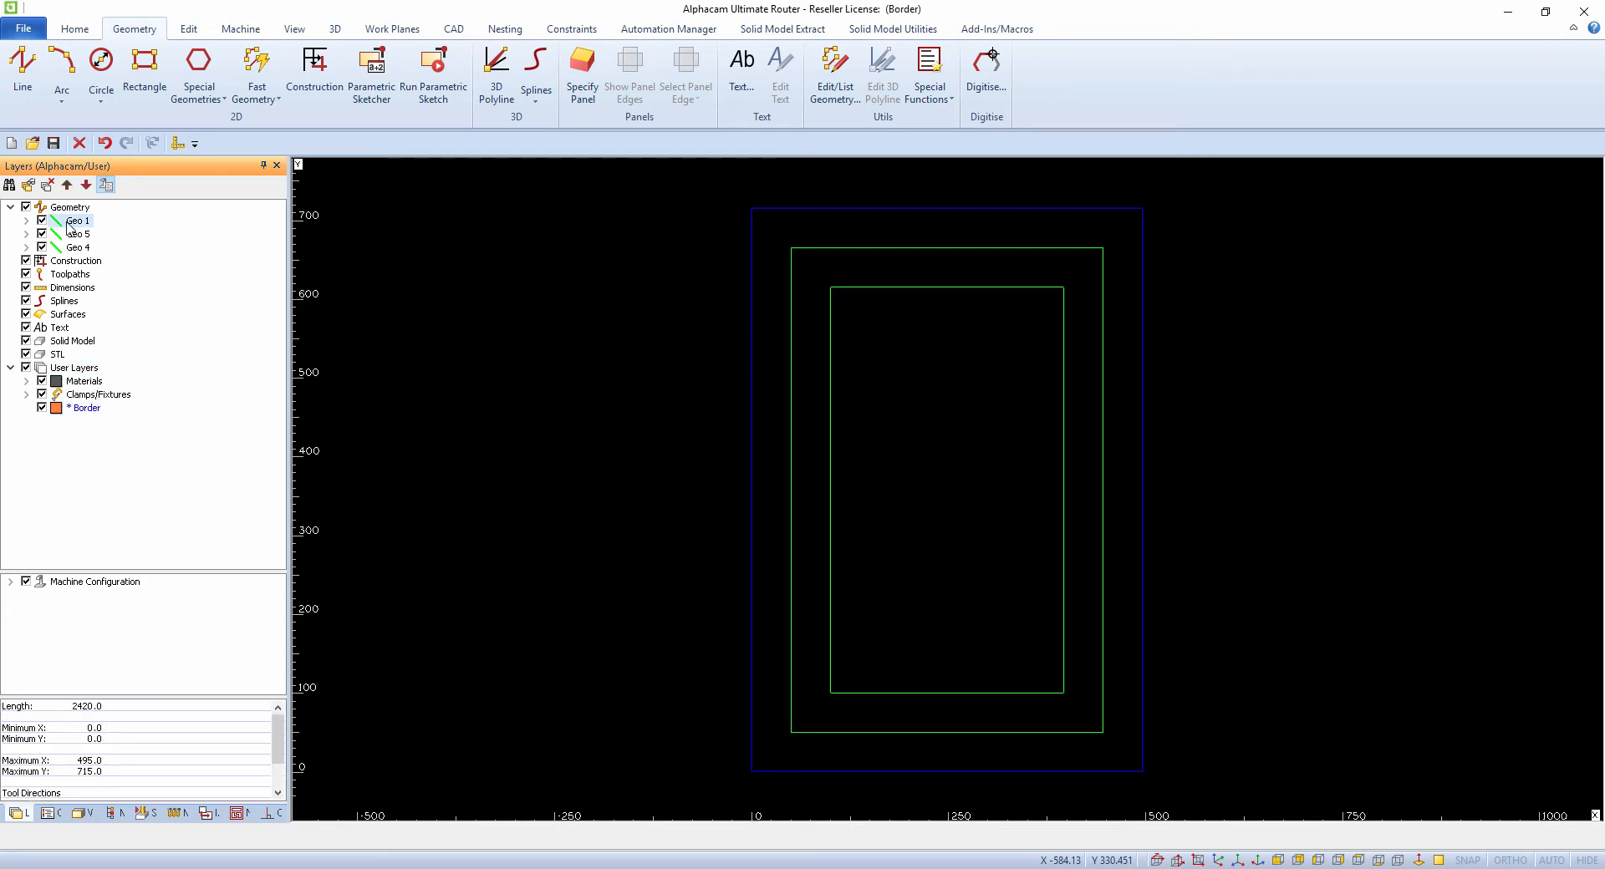
click(76, 248)
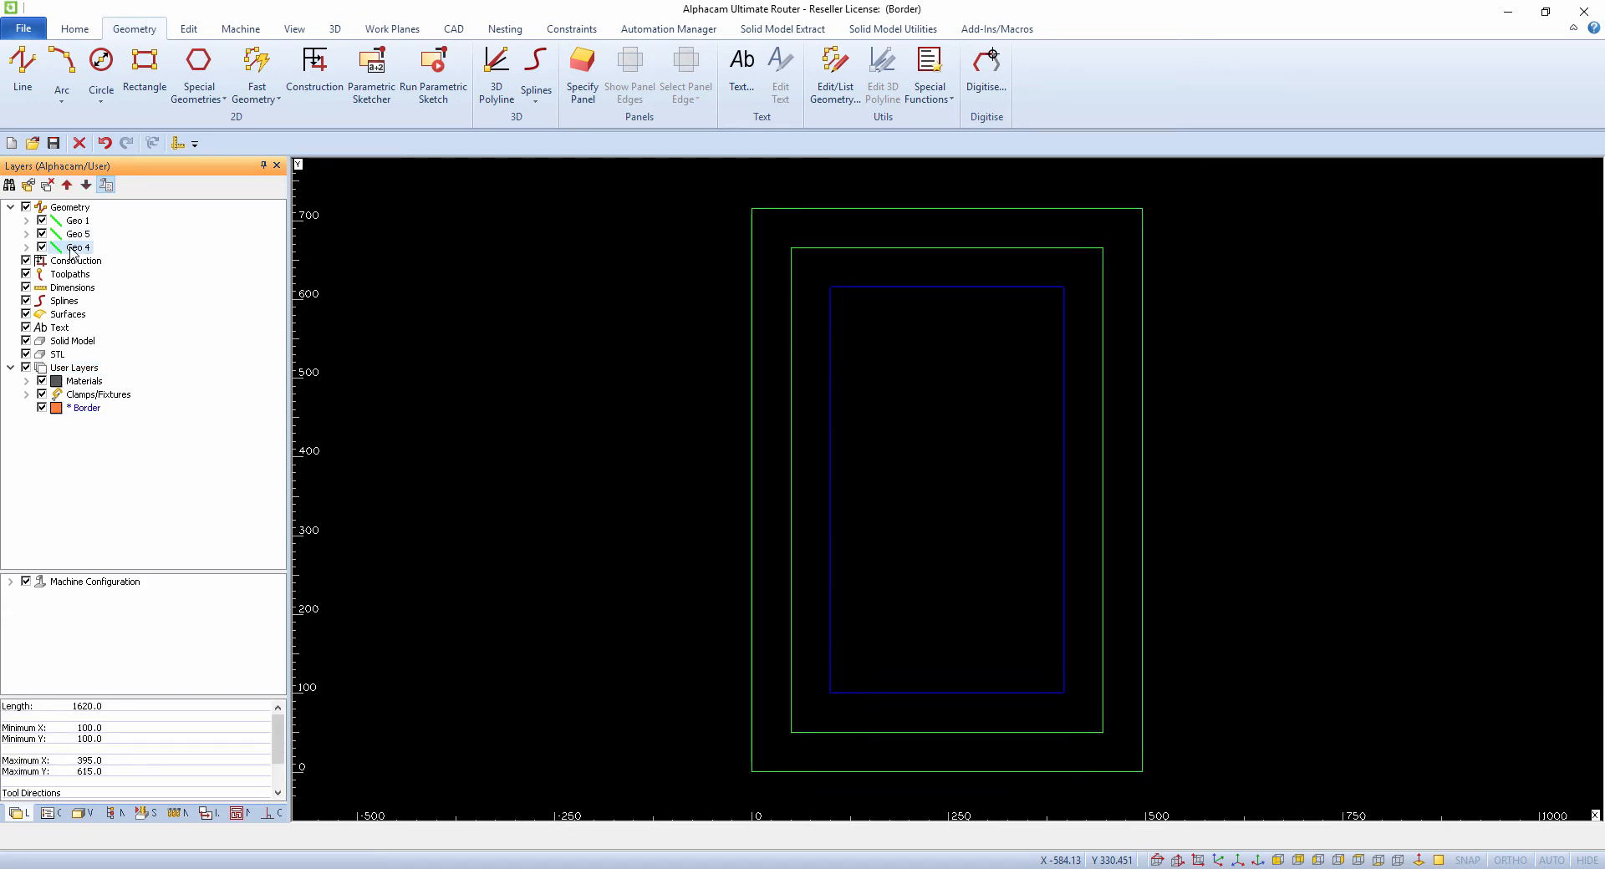
click(77, 234)
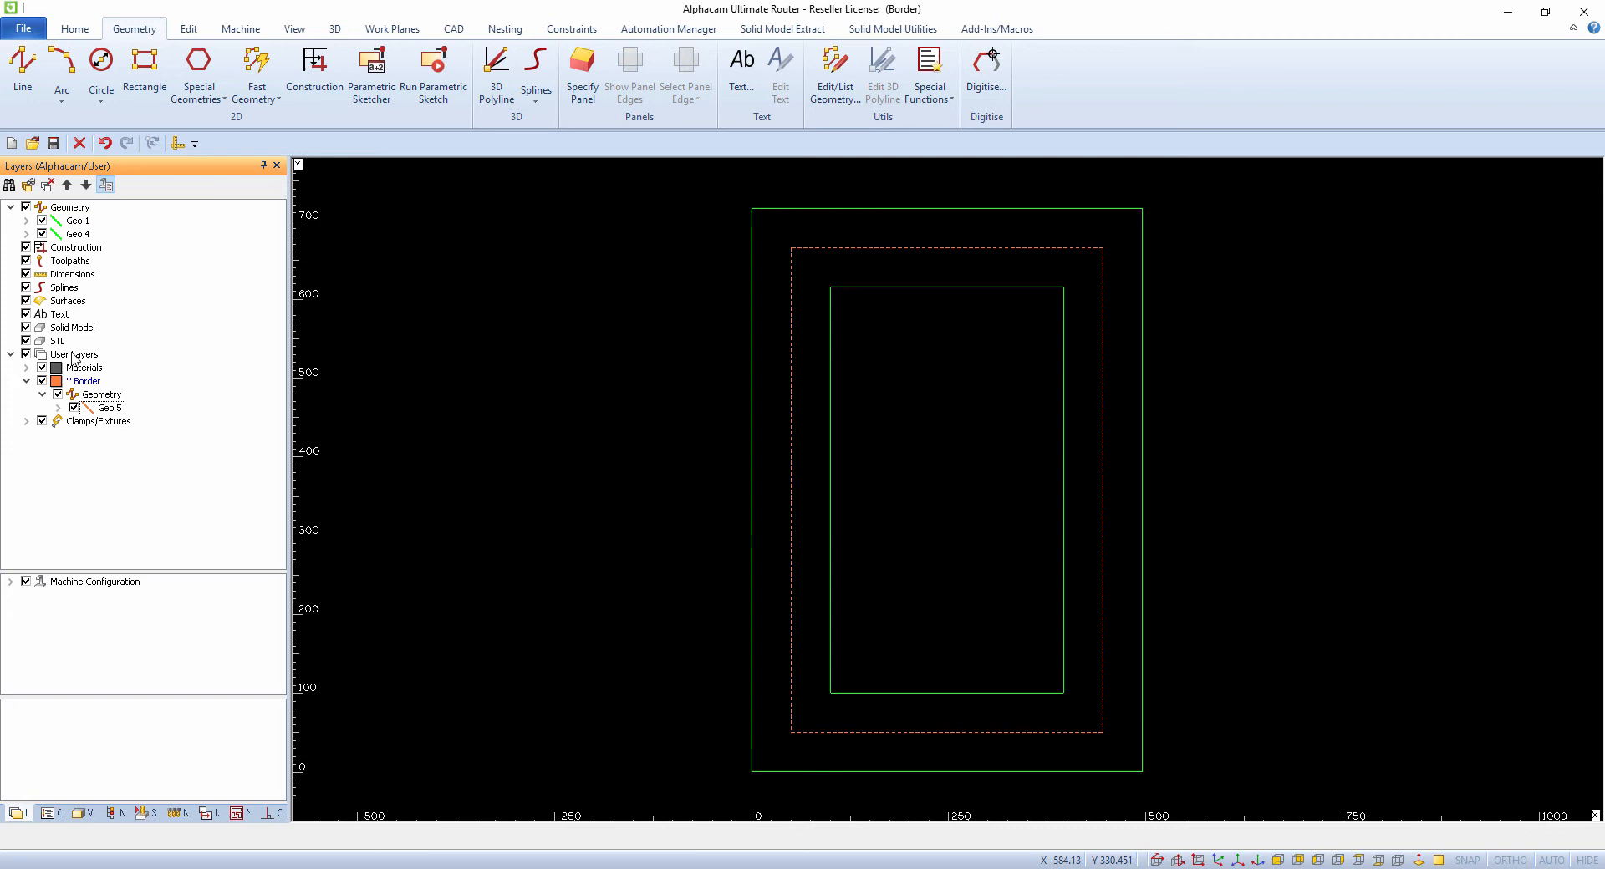
- Create a cyan dash-dot user layer named Outside and pick up outer rectangle Geo 1 for it
double_click(89, 381)
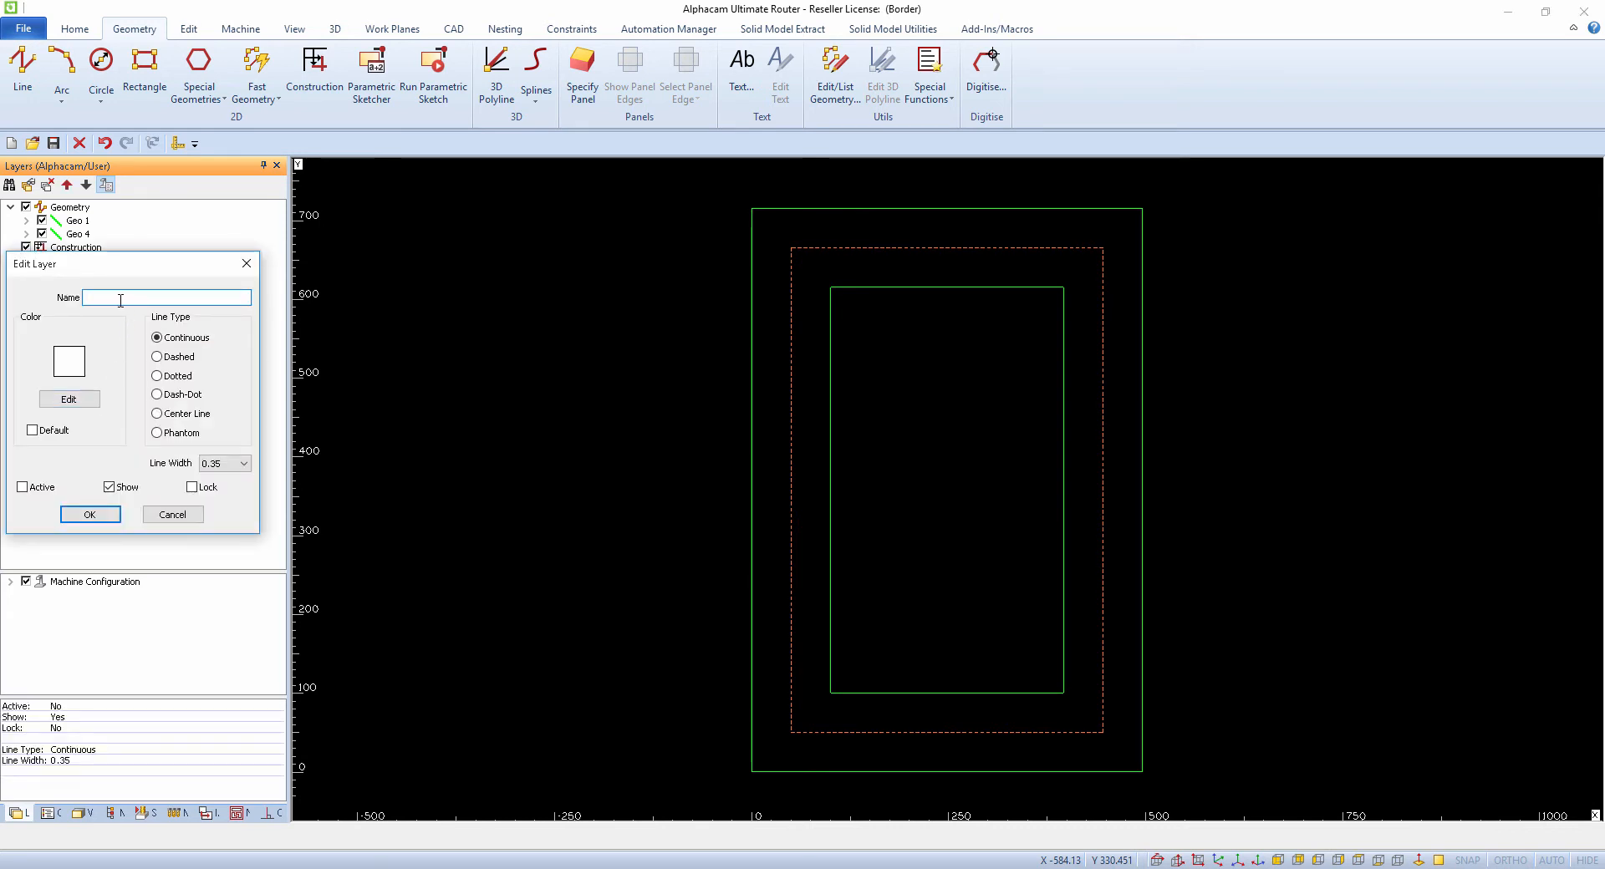
text(Outside)
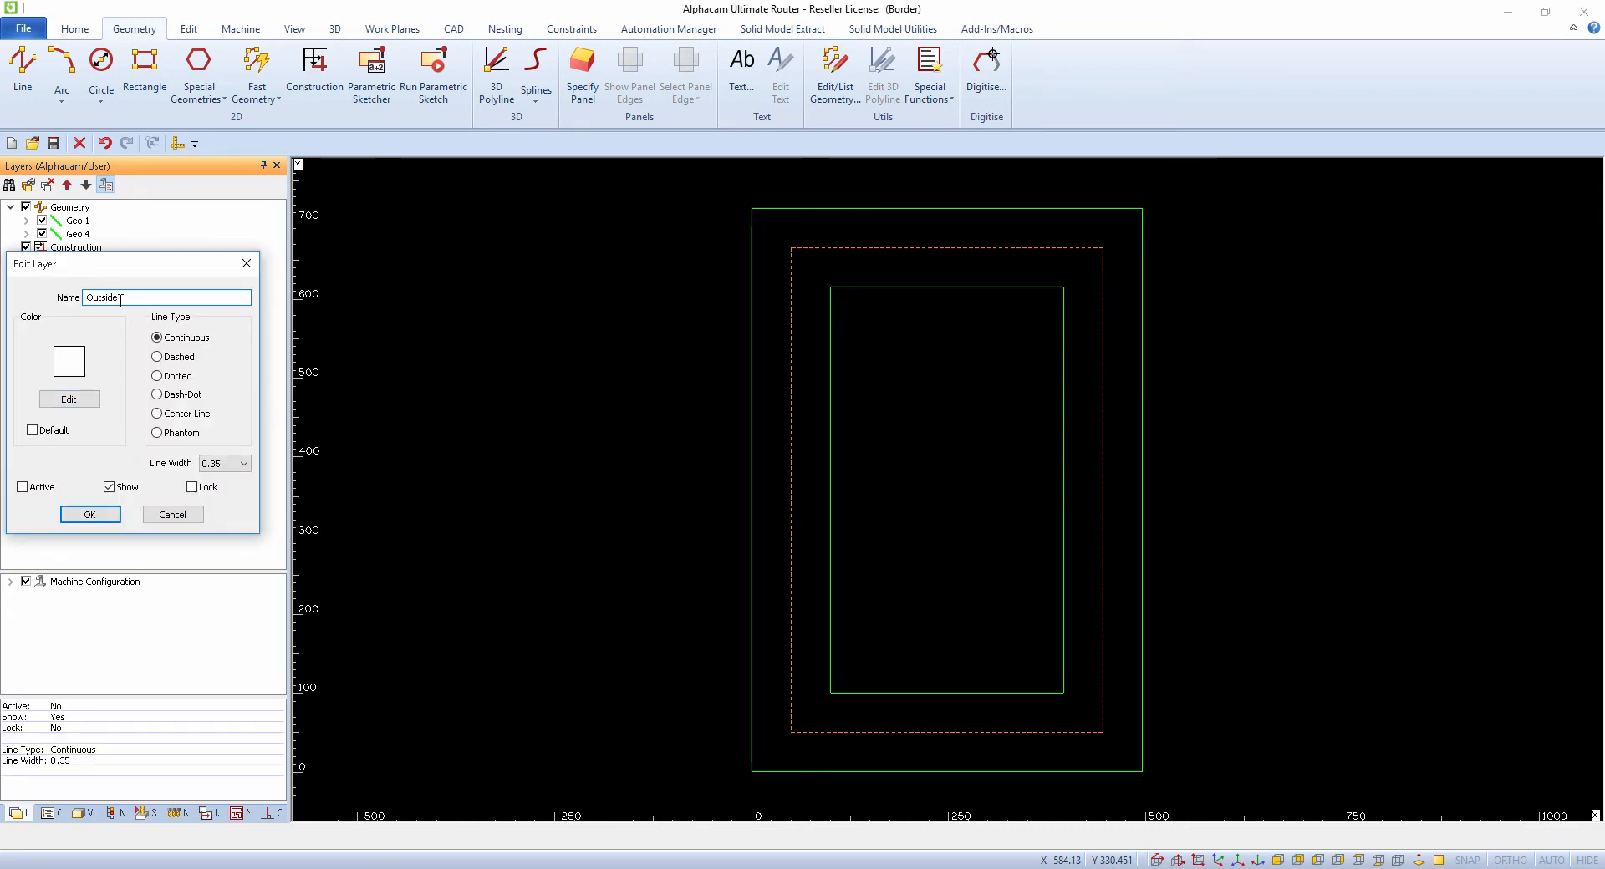
click(68, 398)
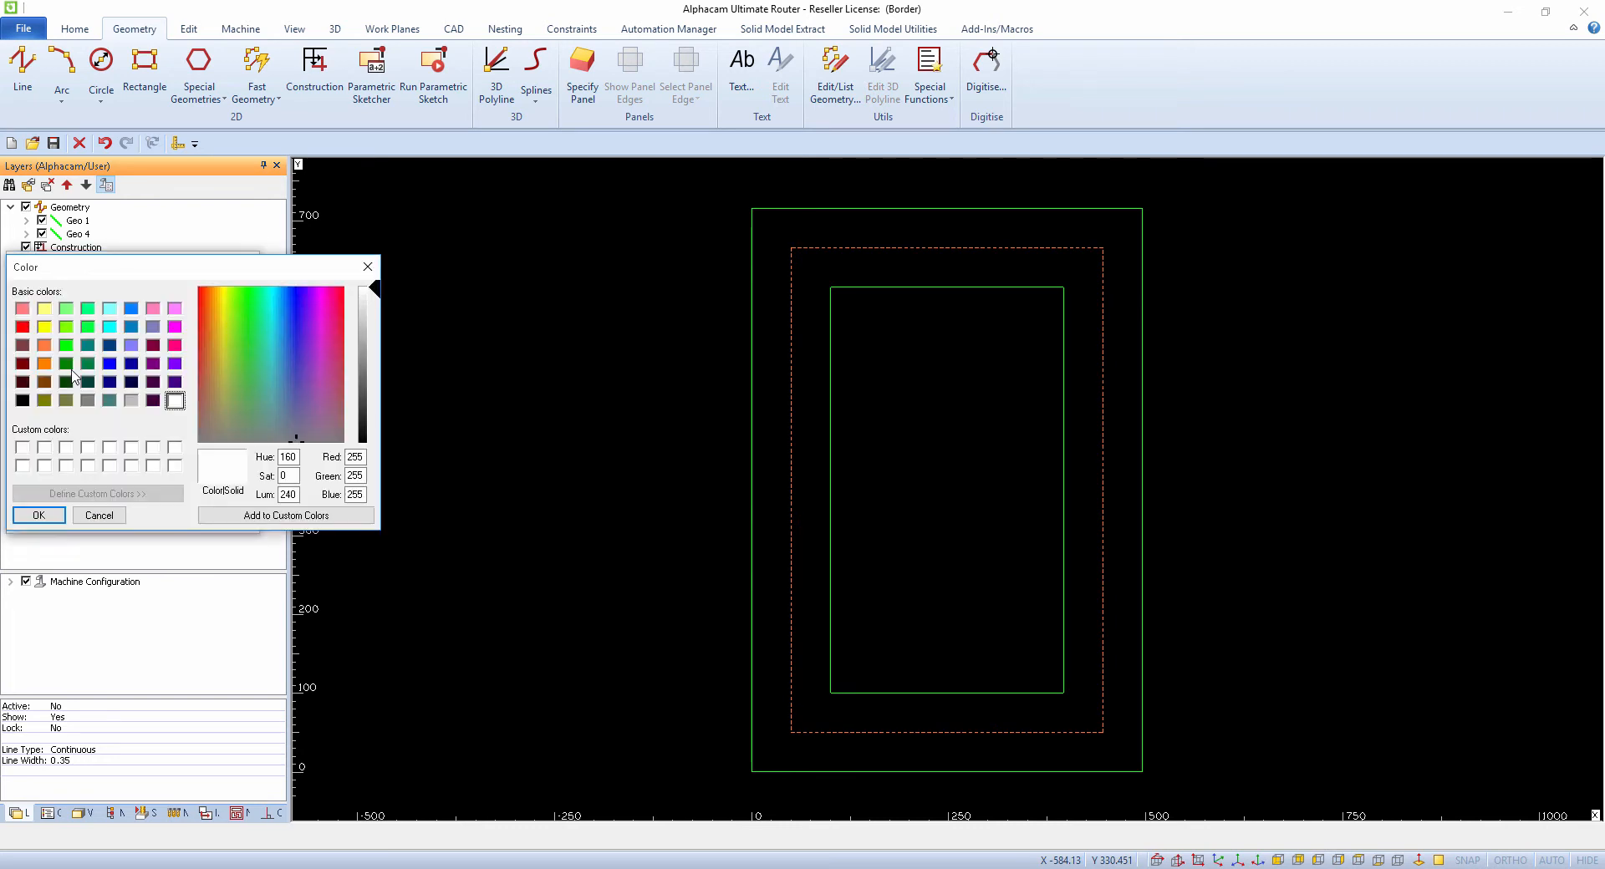
click(38, 515)
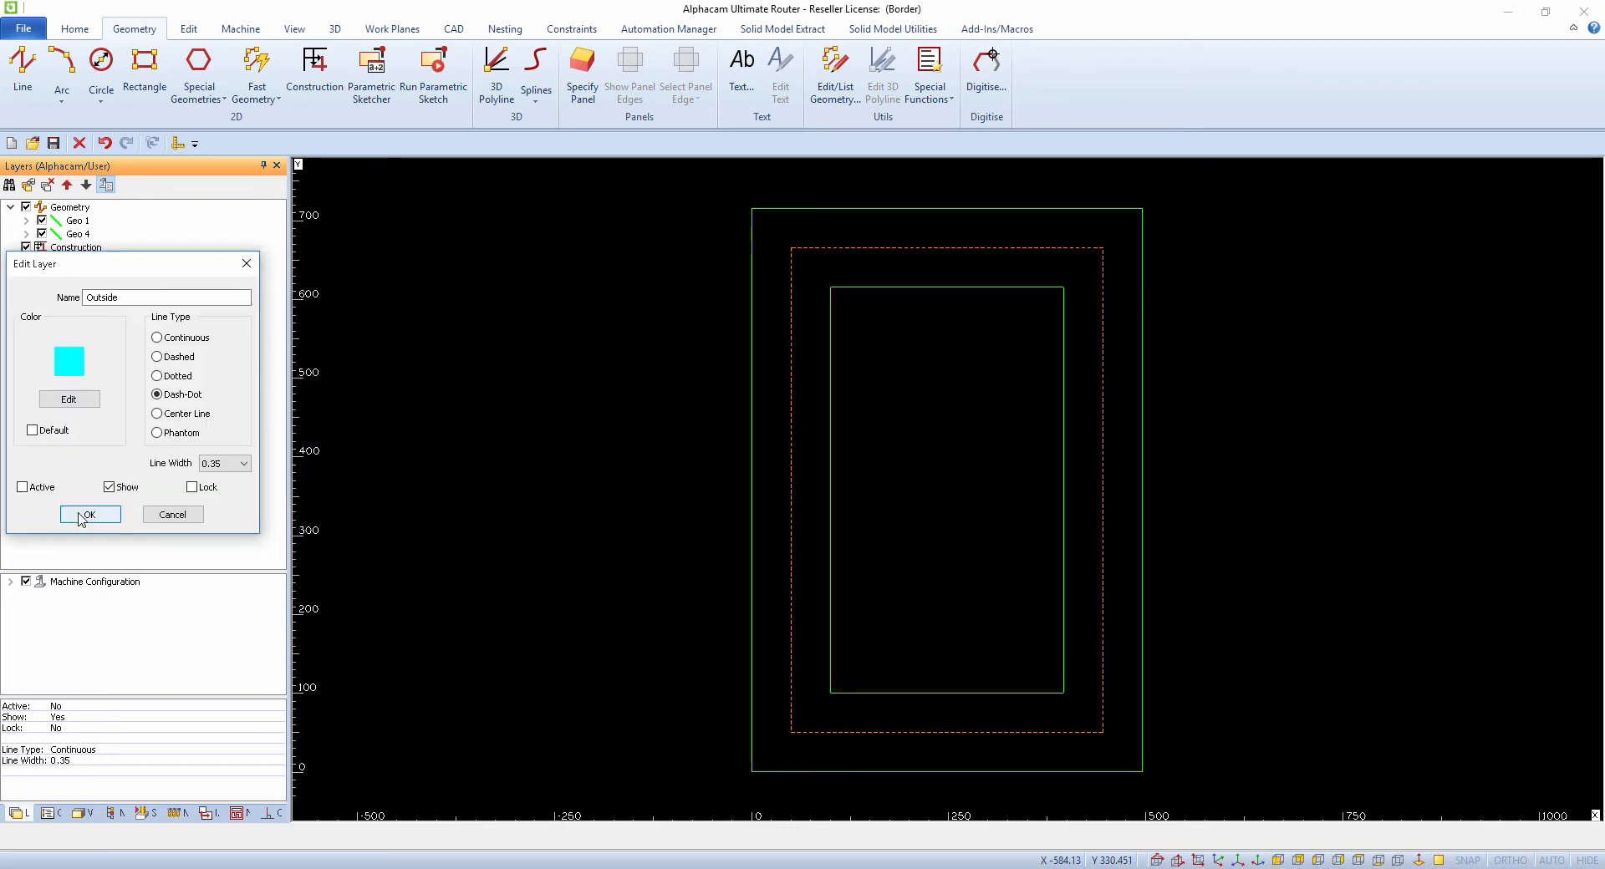
click(89, 515)
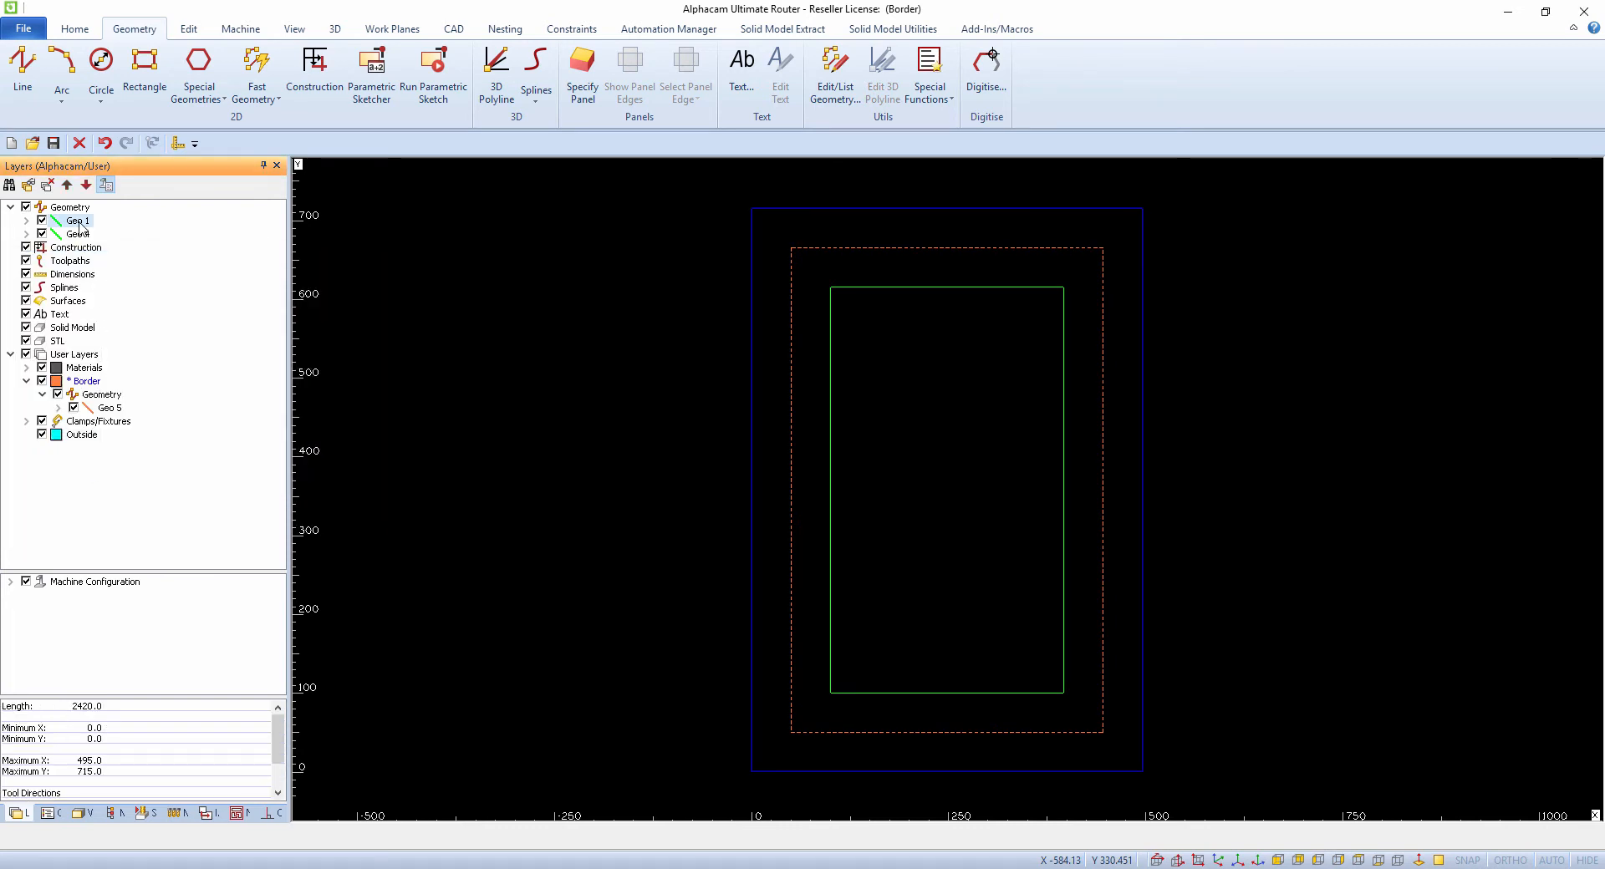
click(82, 434)
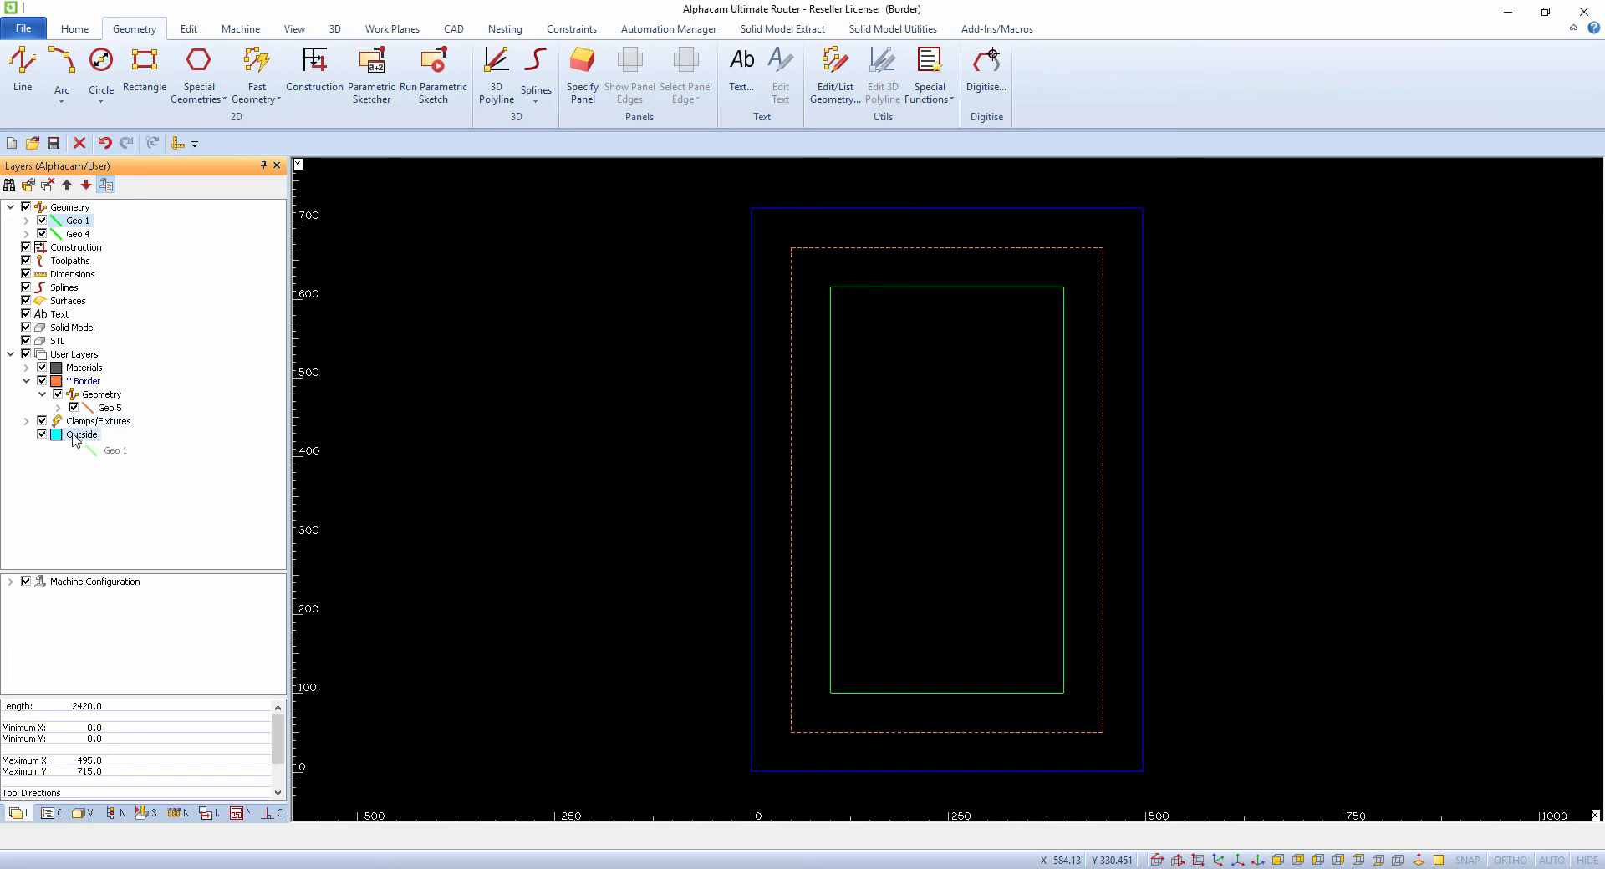
- Add a yellow user layer named Inside Rectangle via the User Layers context menu
right_click(76, 341)
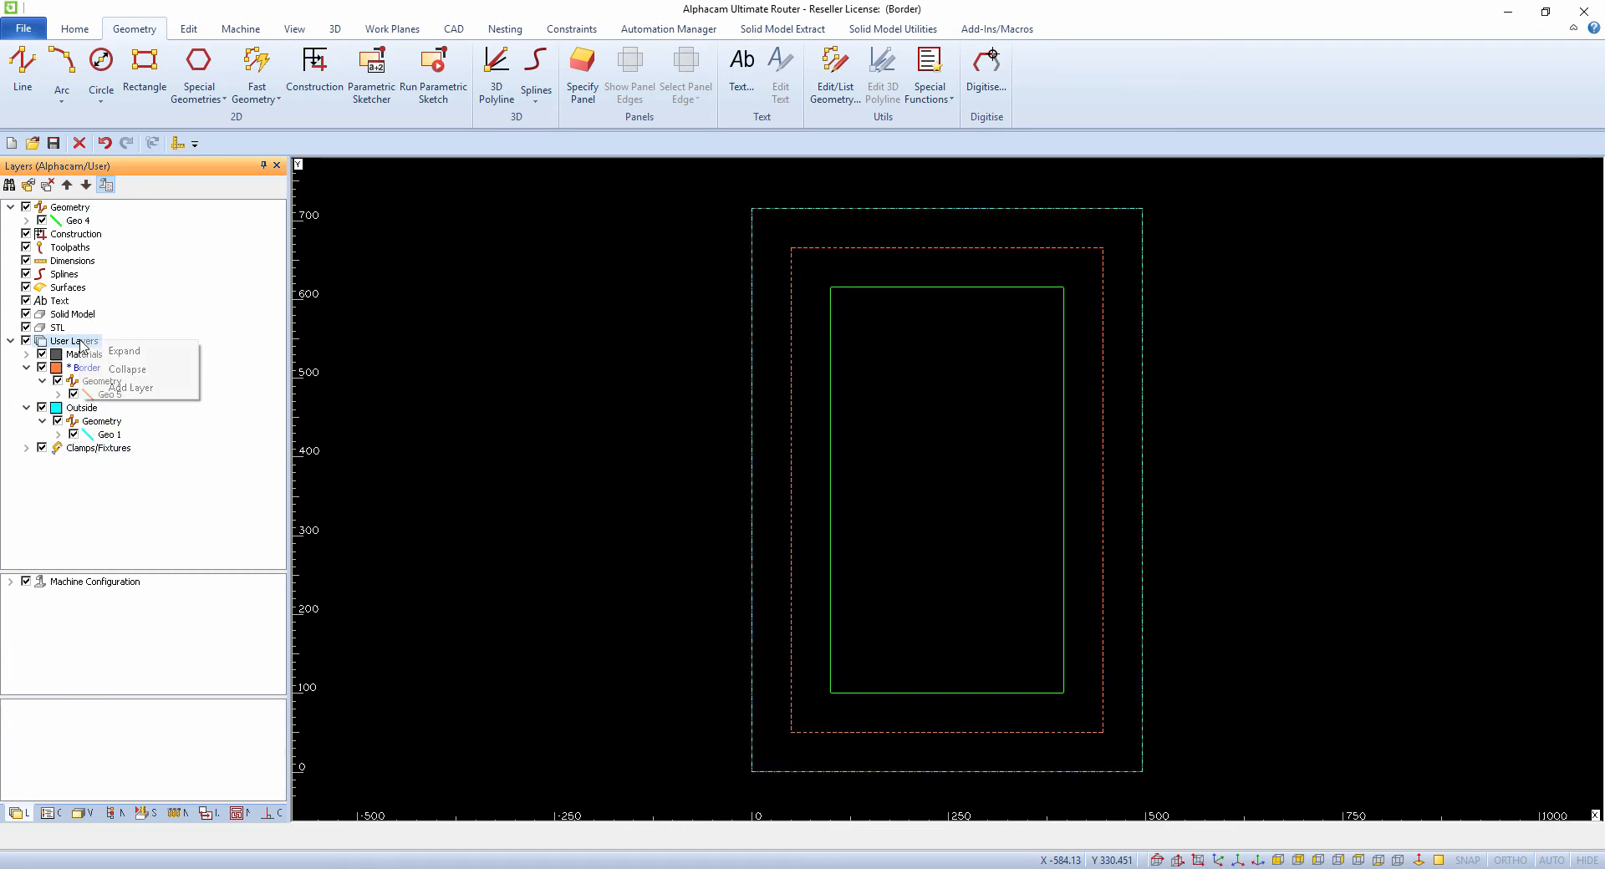
click(131, 387)
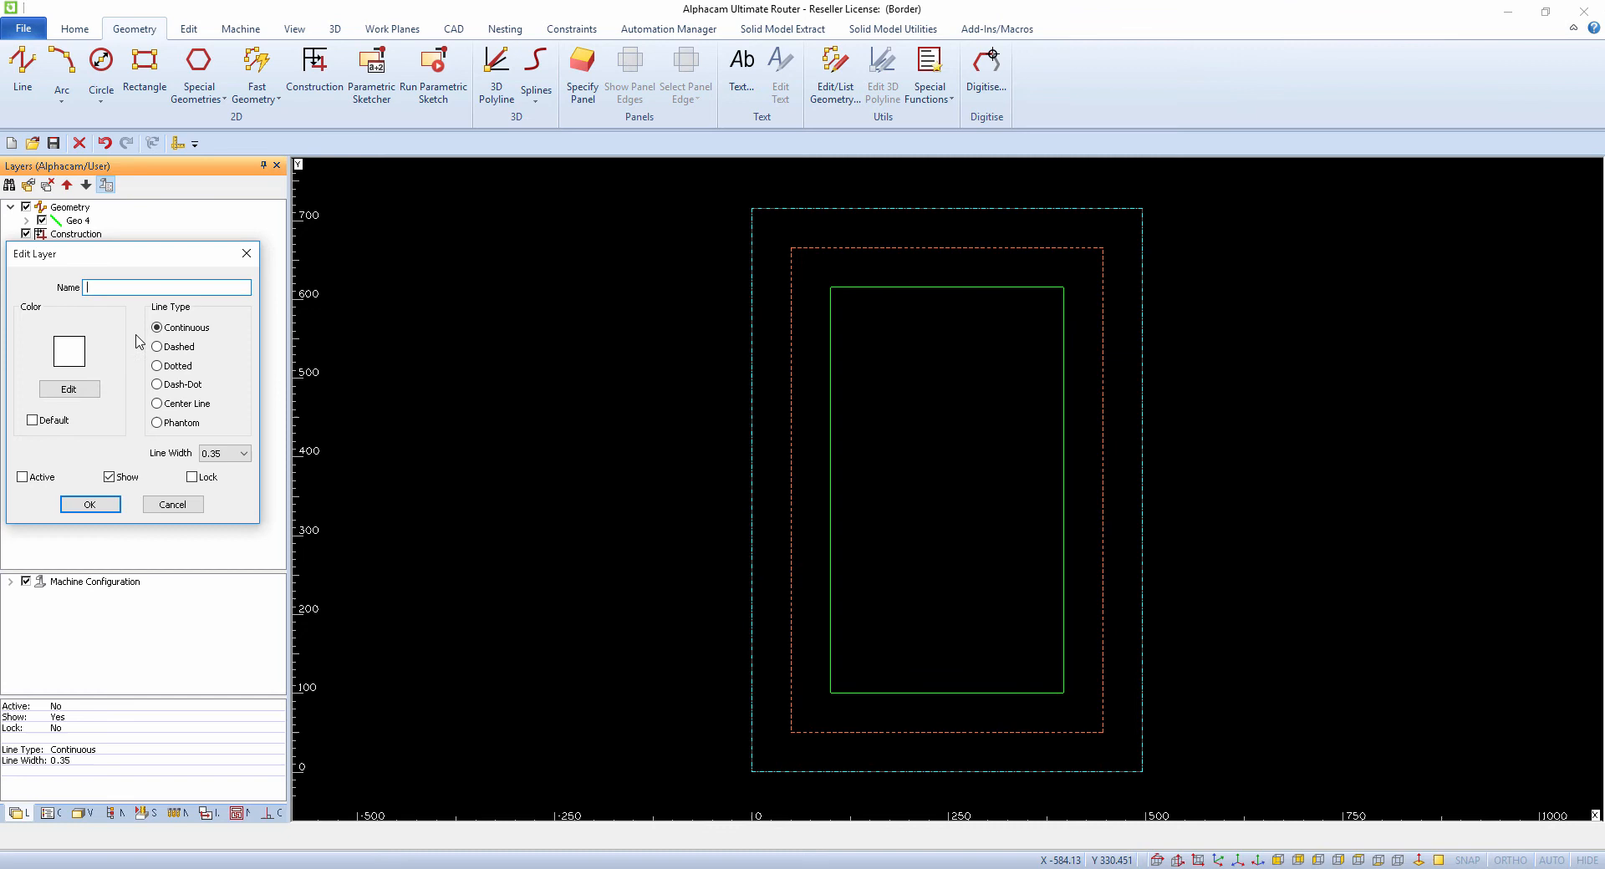
text(Inside Rectan)
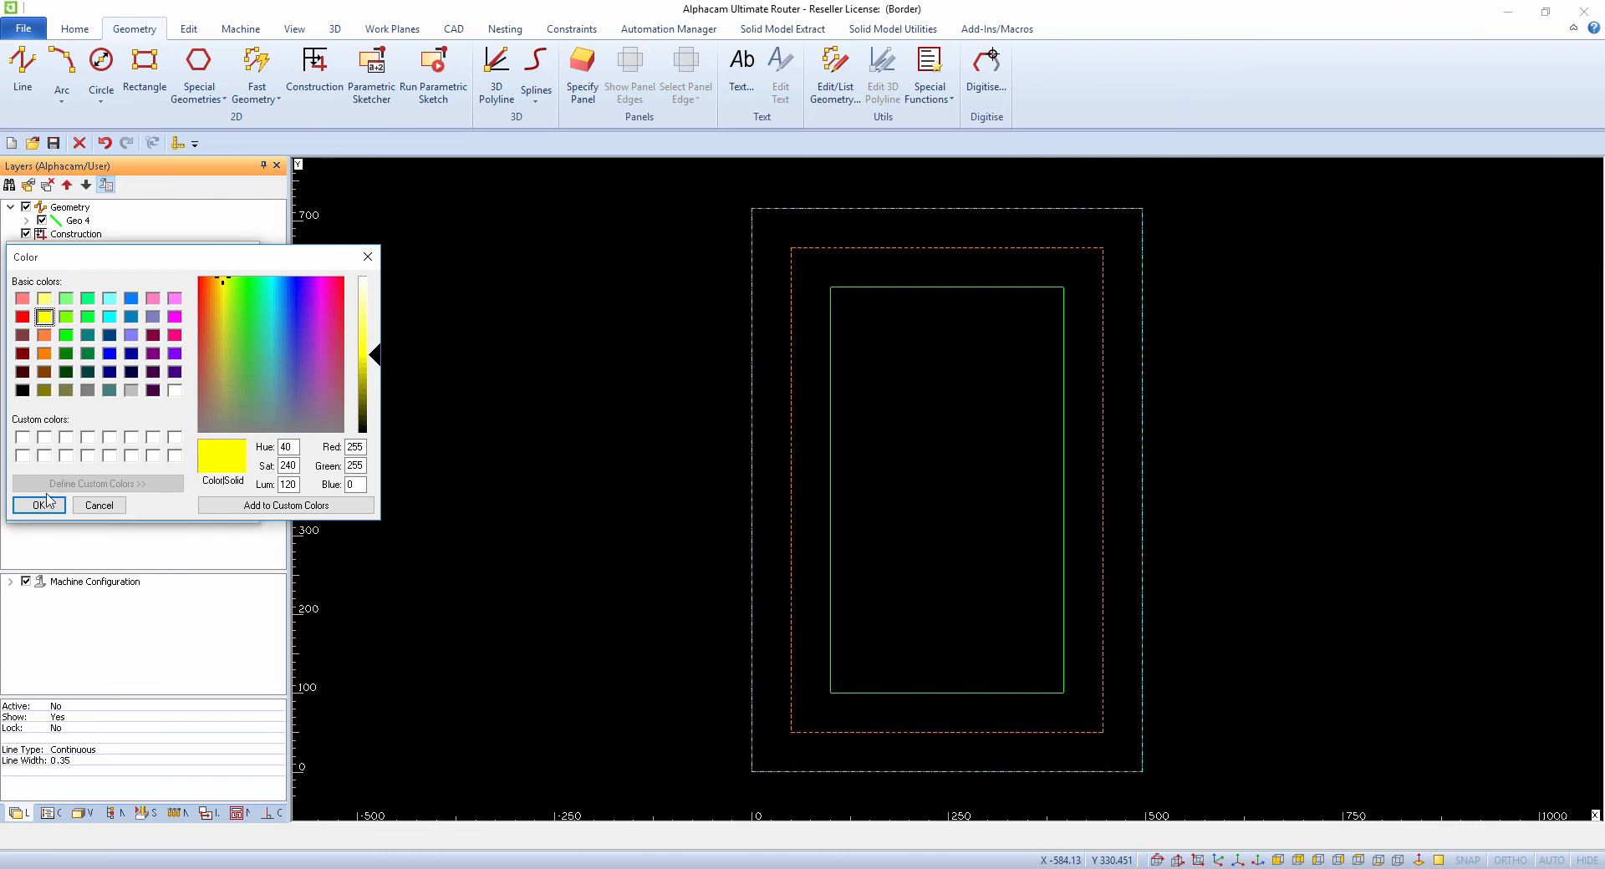
click(38, 505)
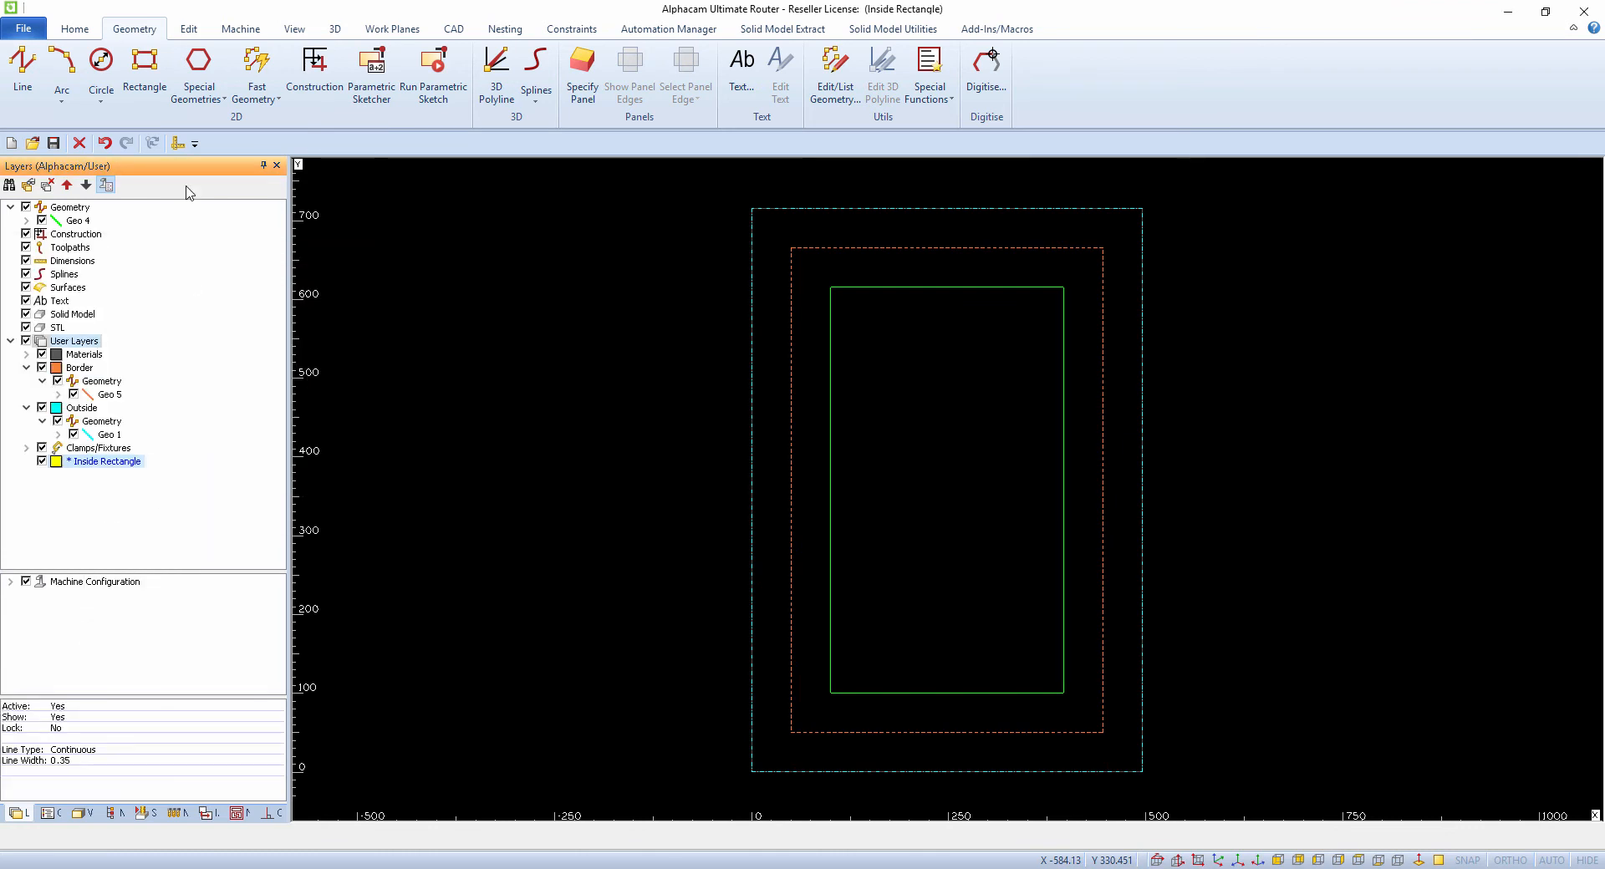
click(187, 28)
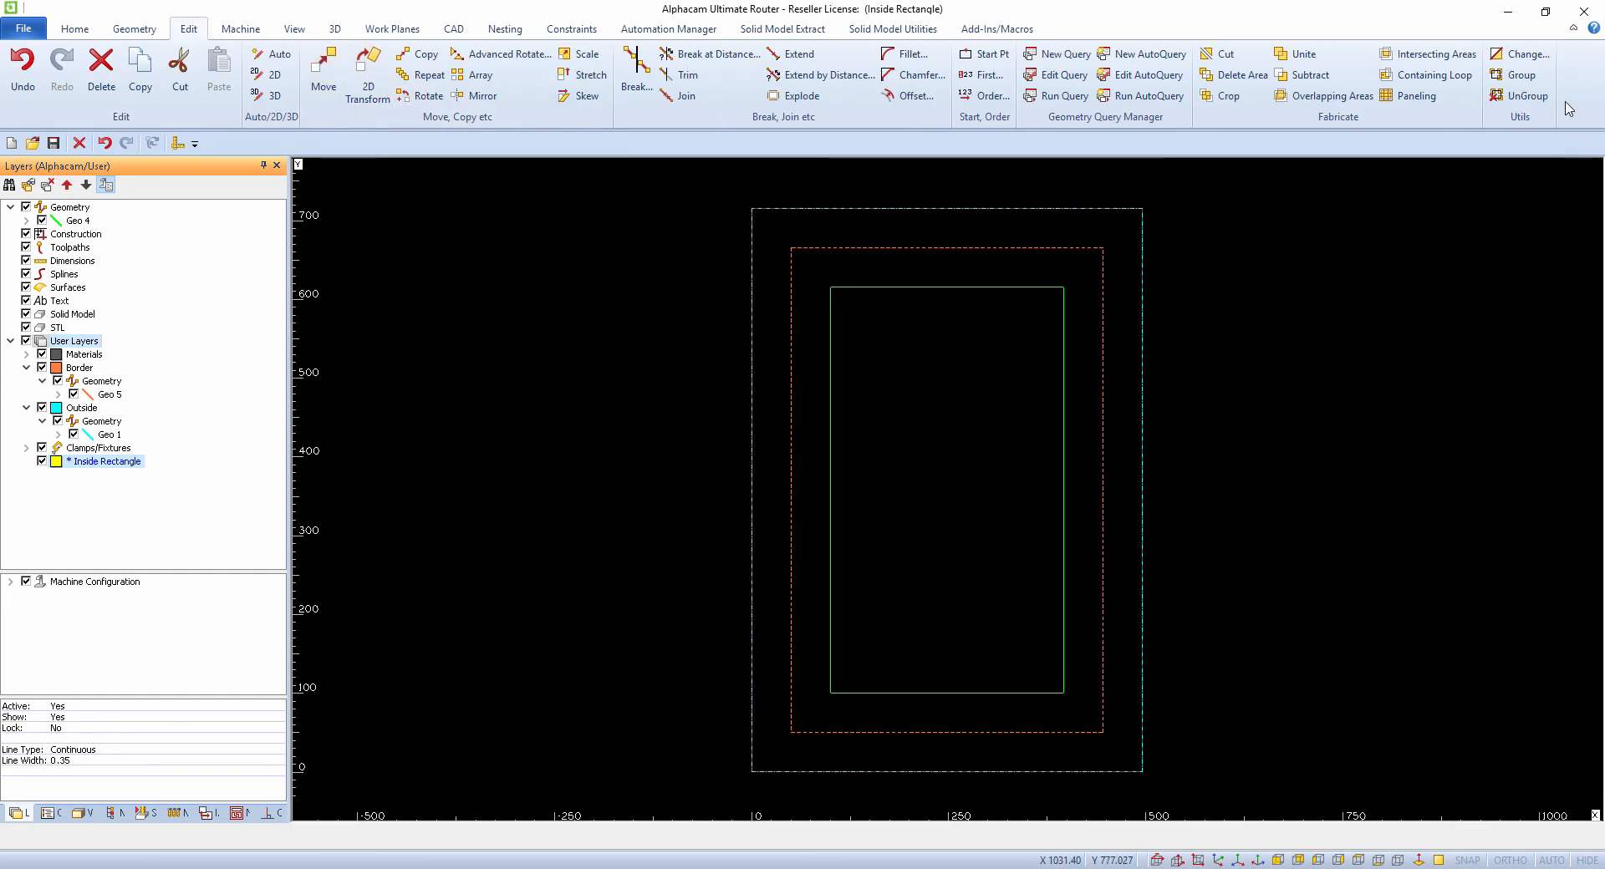
- Move inner rectangle Geo 4 onto the Inside Rectangle layer so it shows yellow
click(1527, 53)
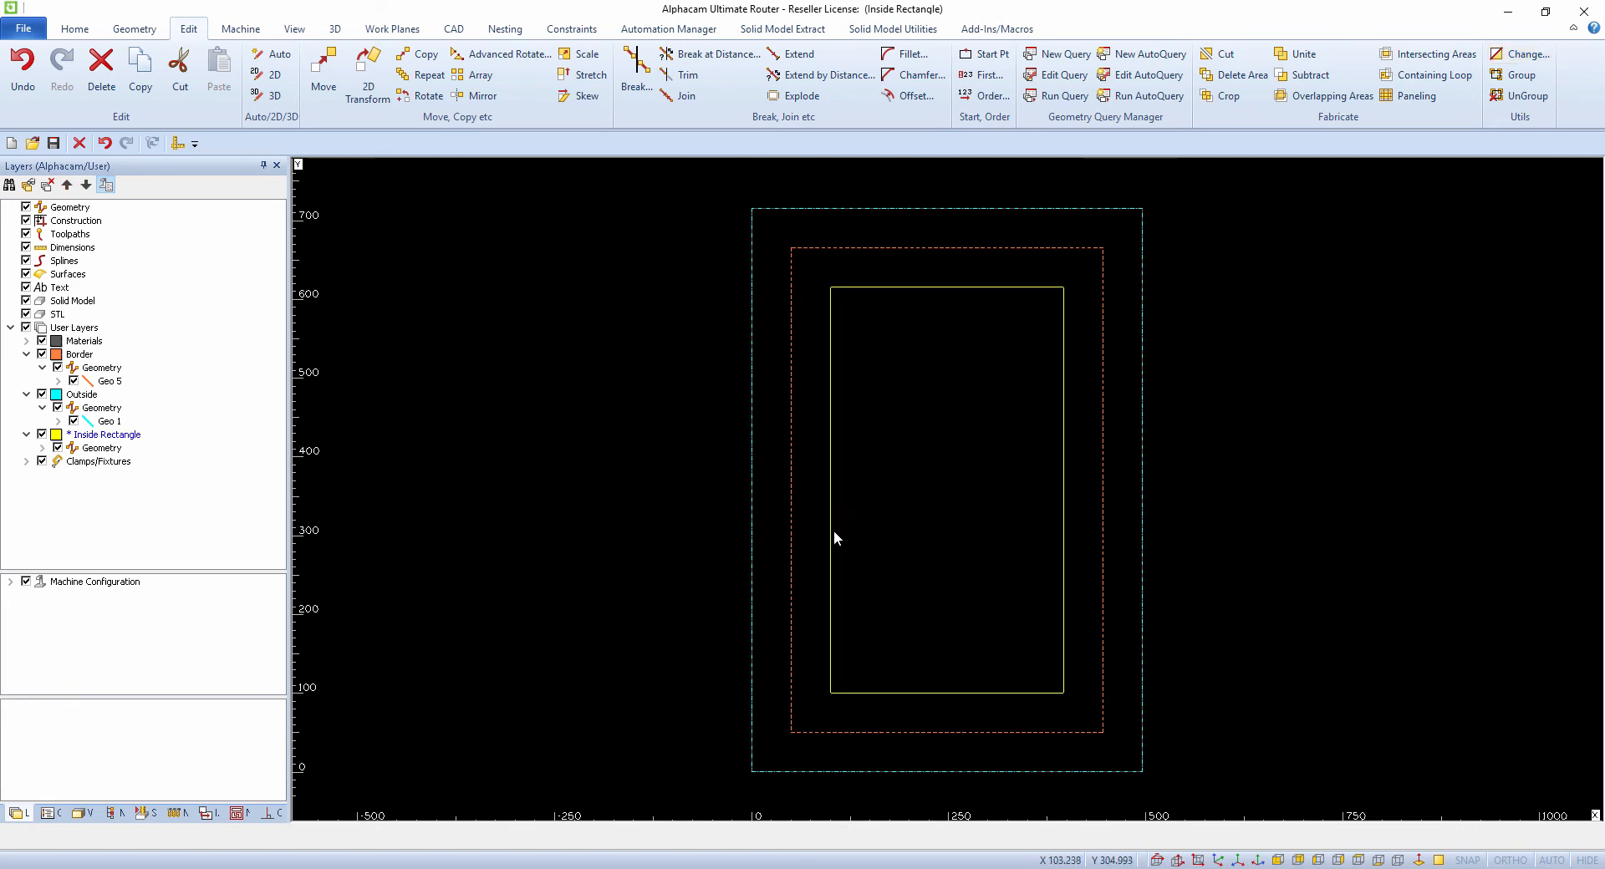
mouse_move(47, 363)
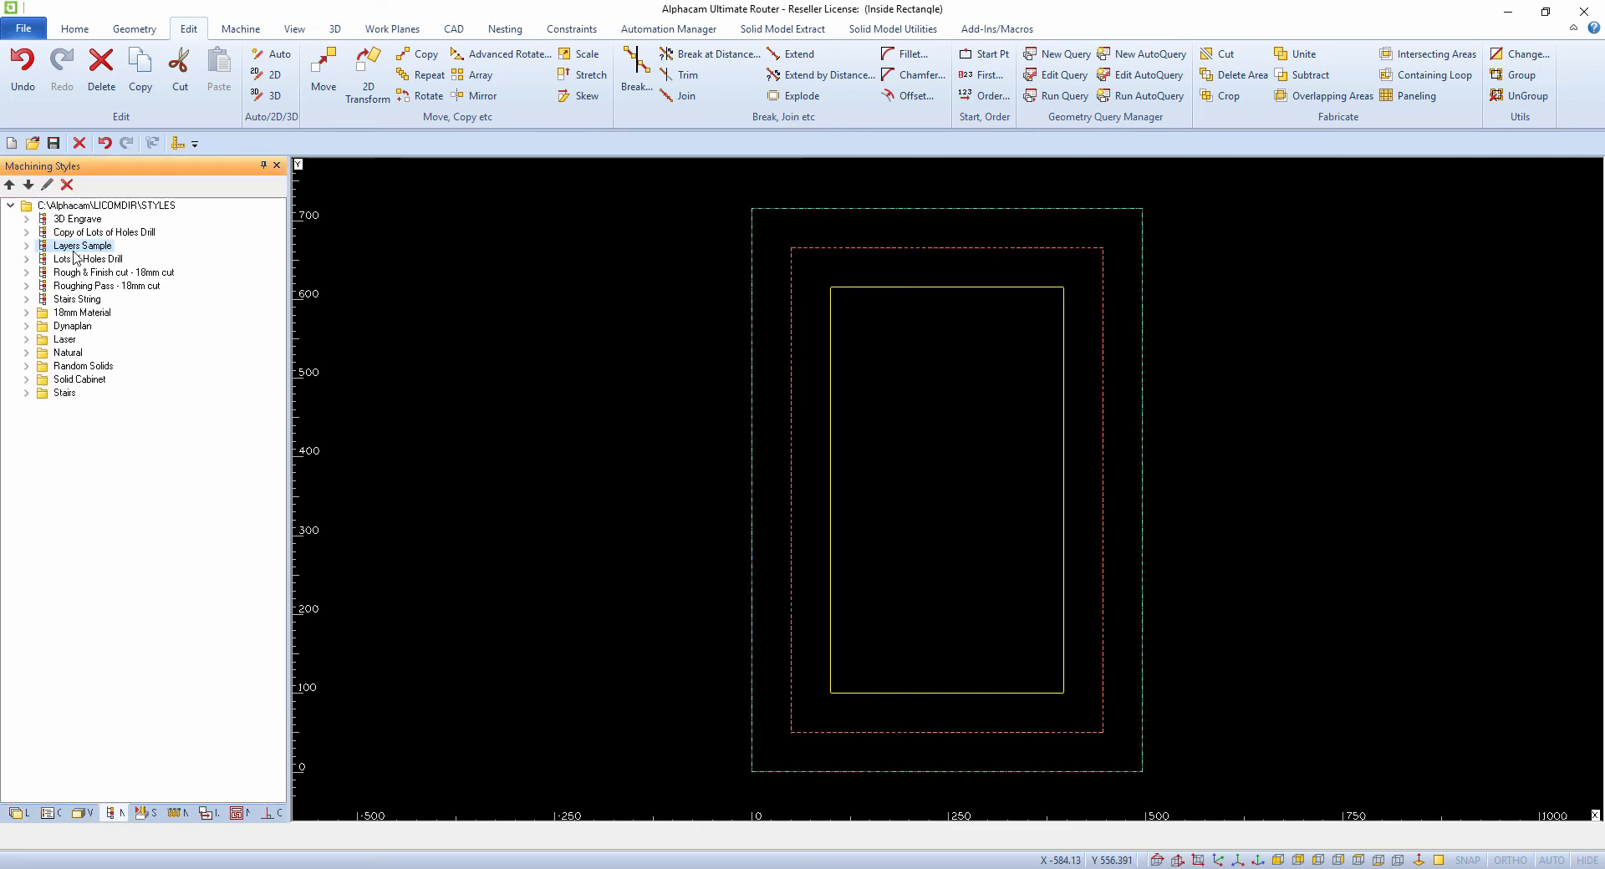
- Apply the Layers Sample machining style and play the solid simulation of the board
right_click(80, 246)
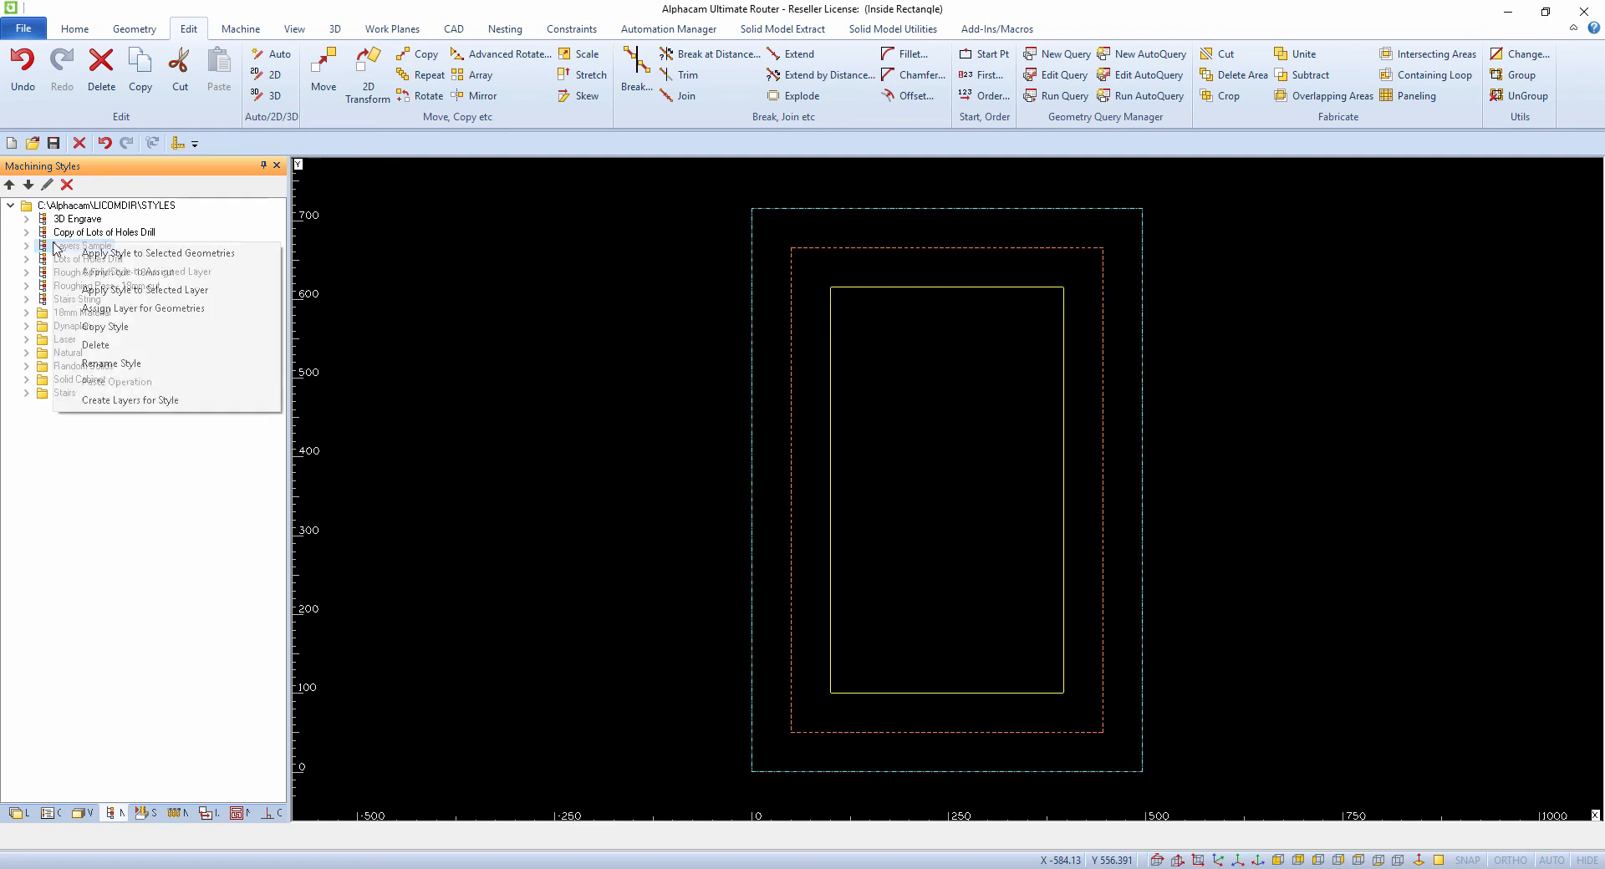
click(160, 252)
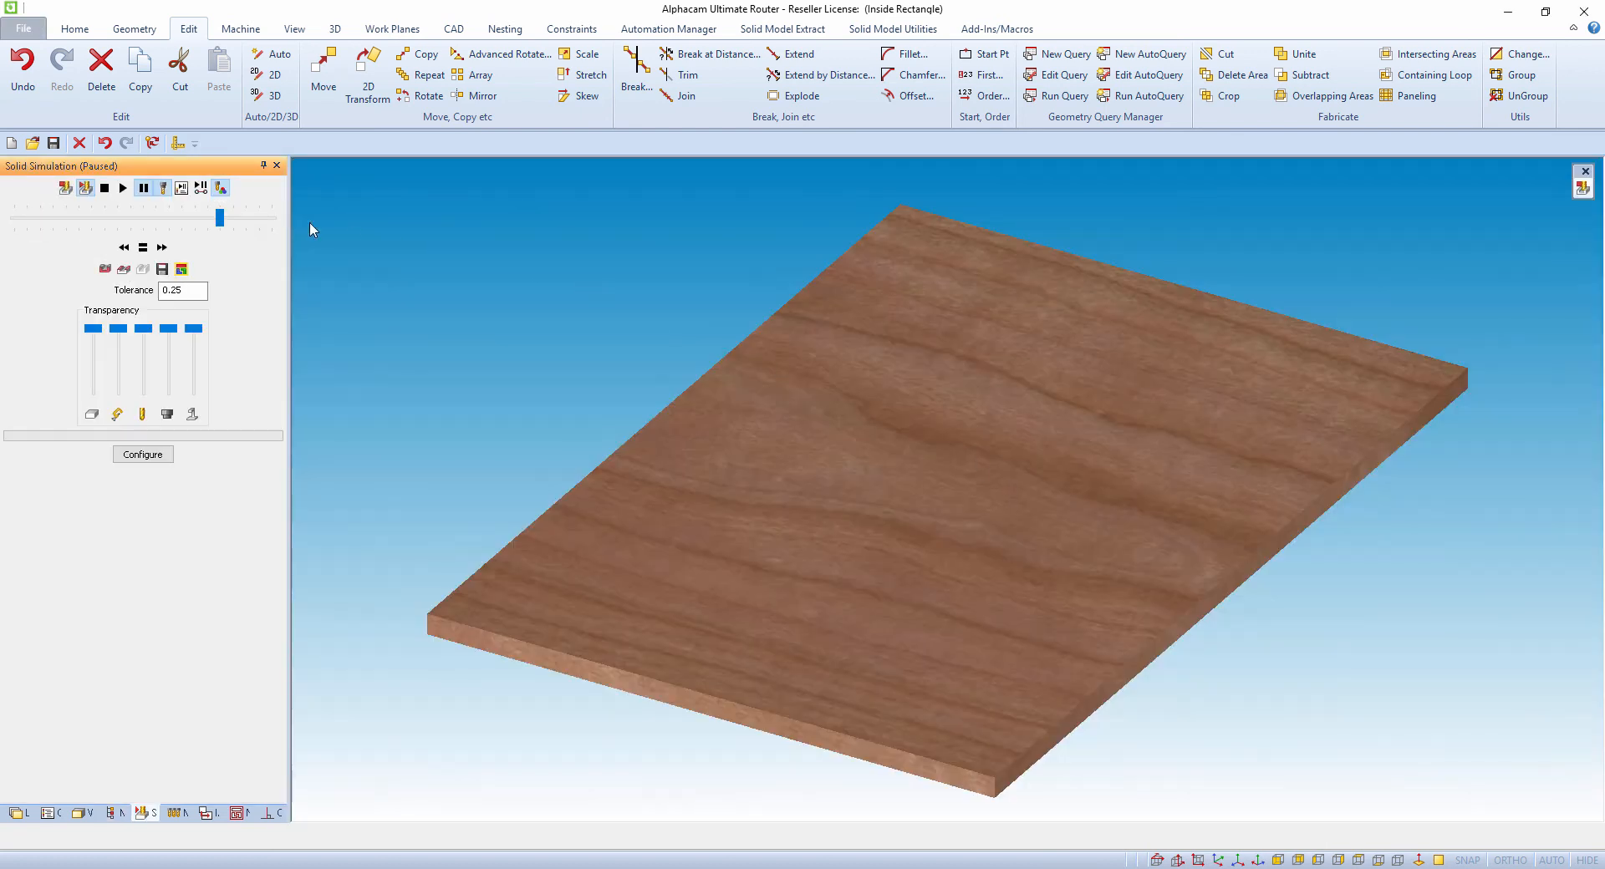
click(122, 188)
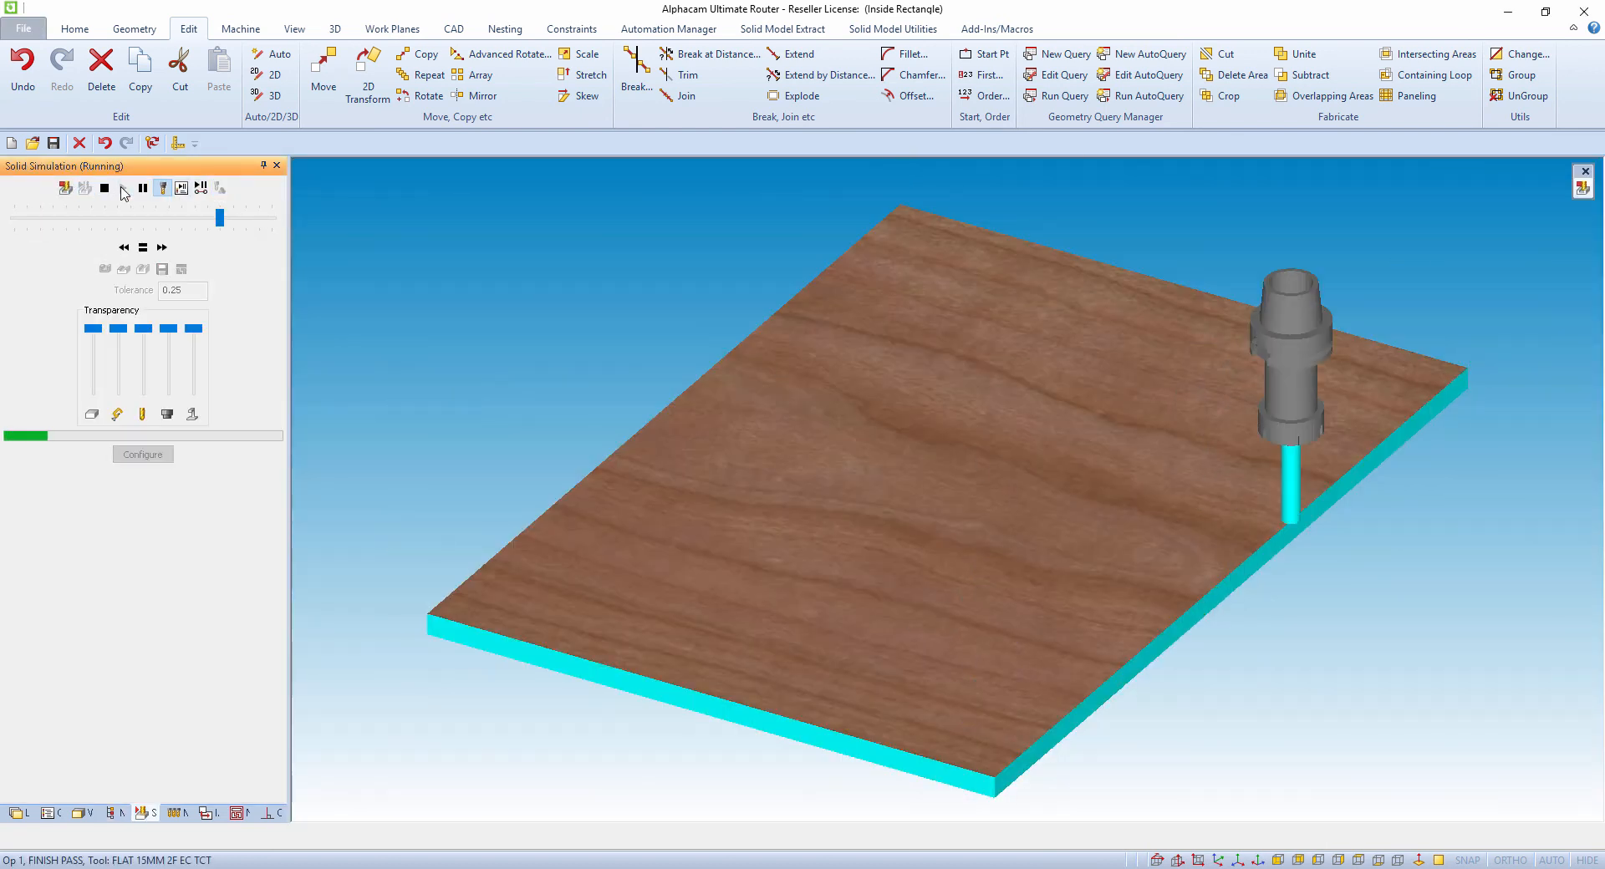